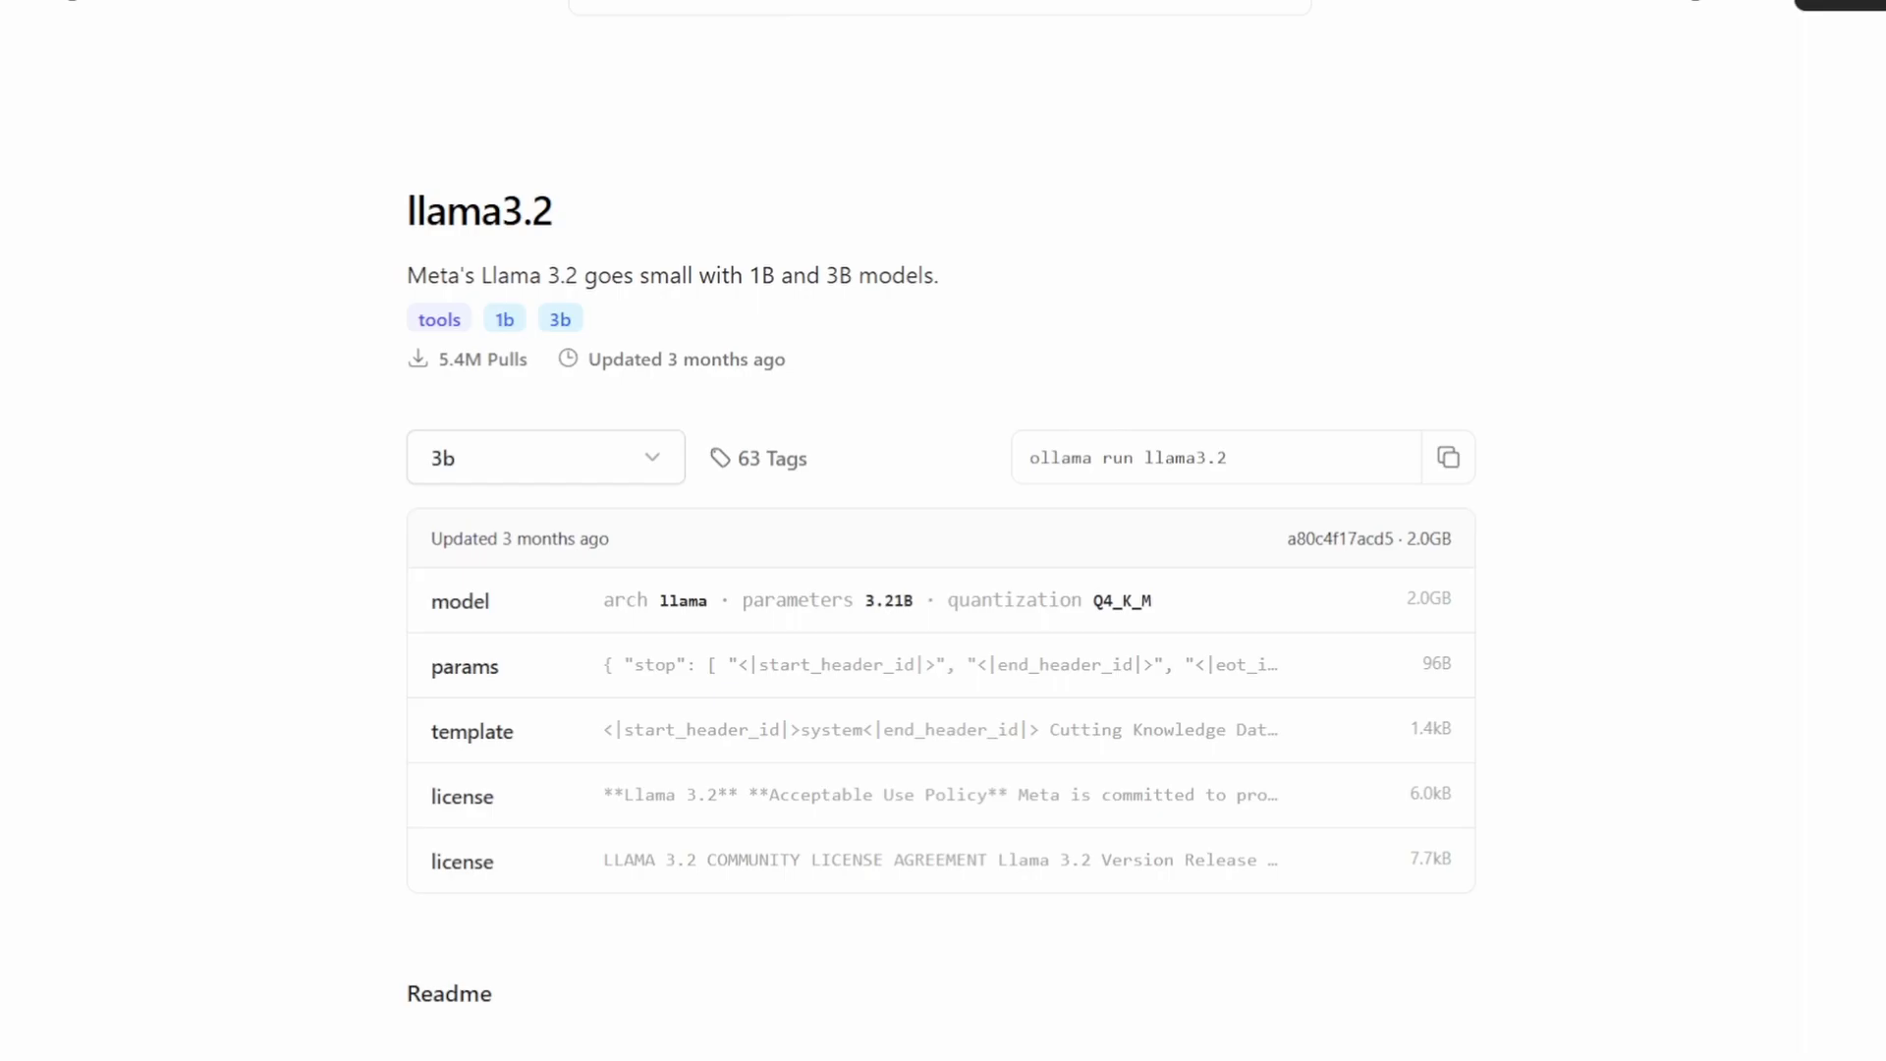
scroll(down, 3)
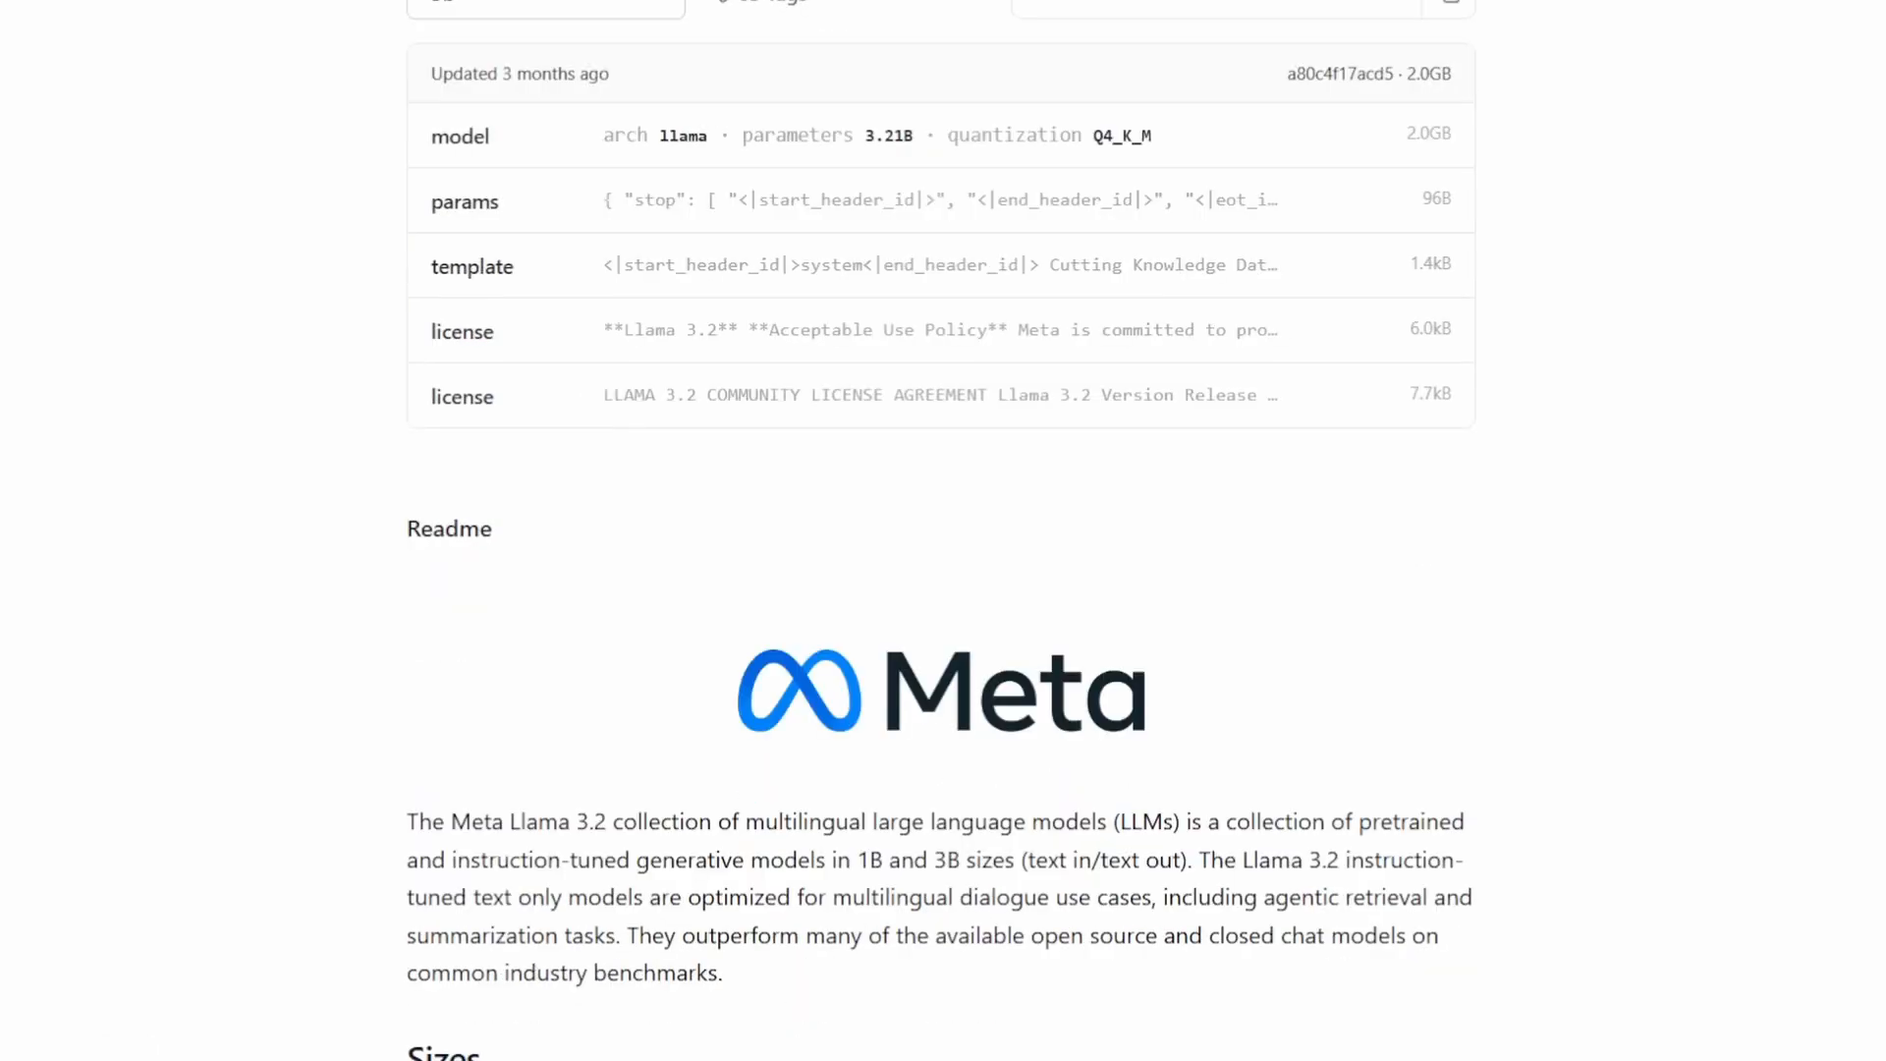
scroll(down, 3)
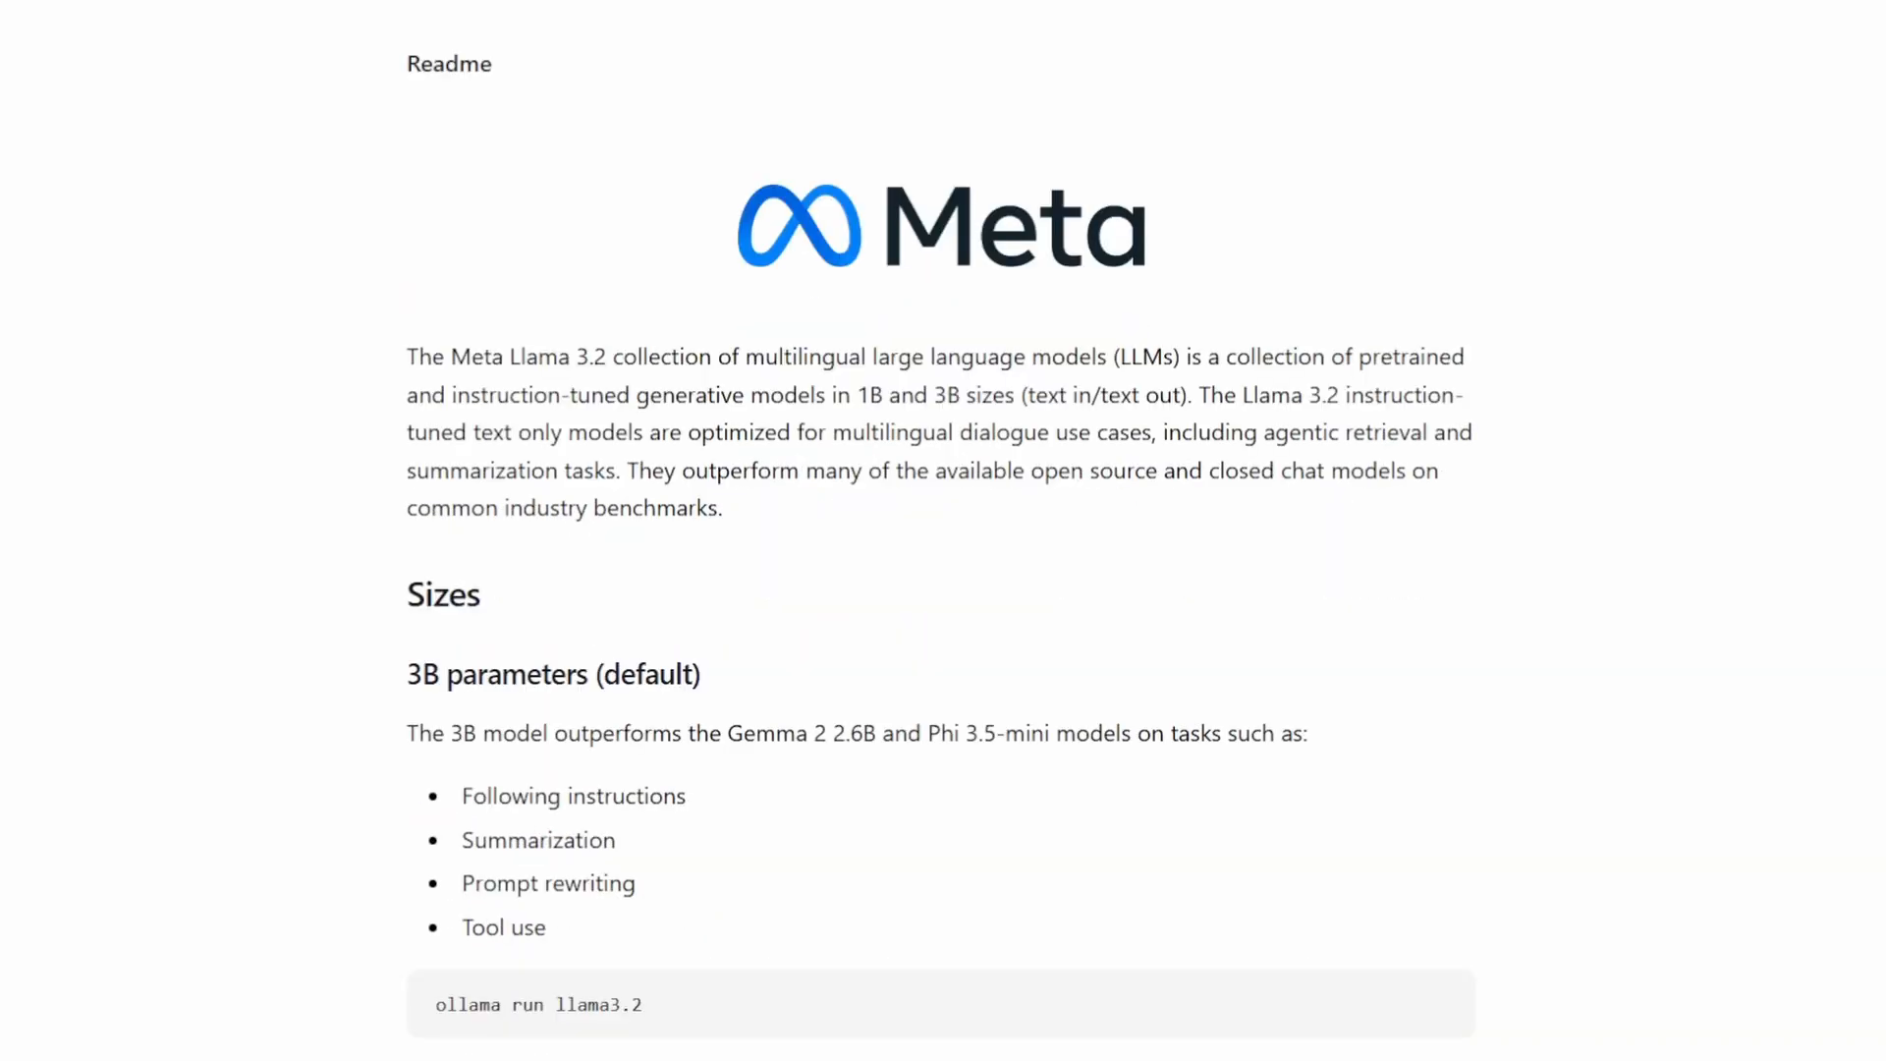
scroll(down, 3)
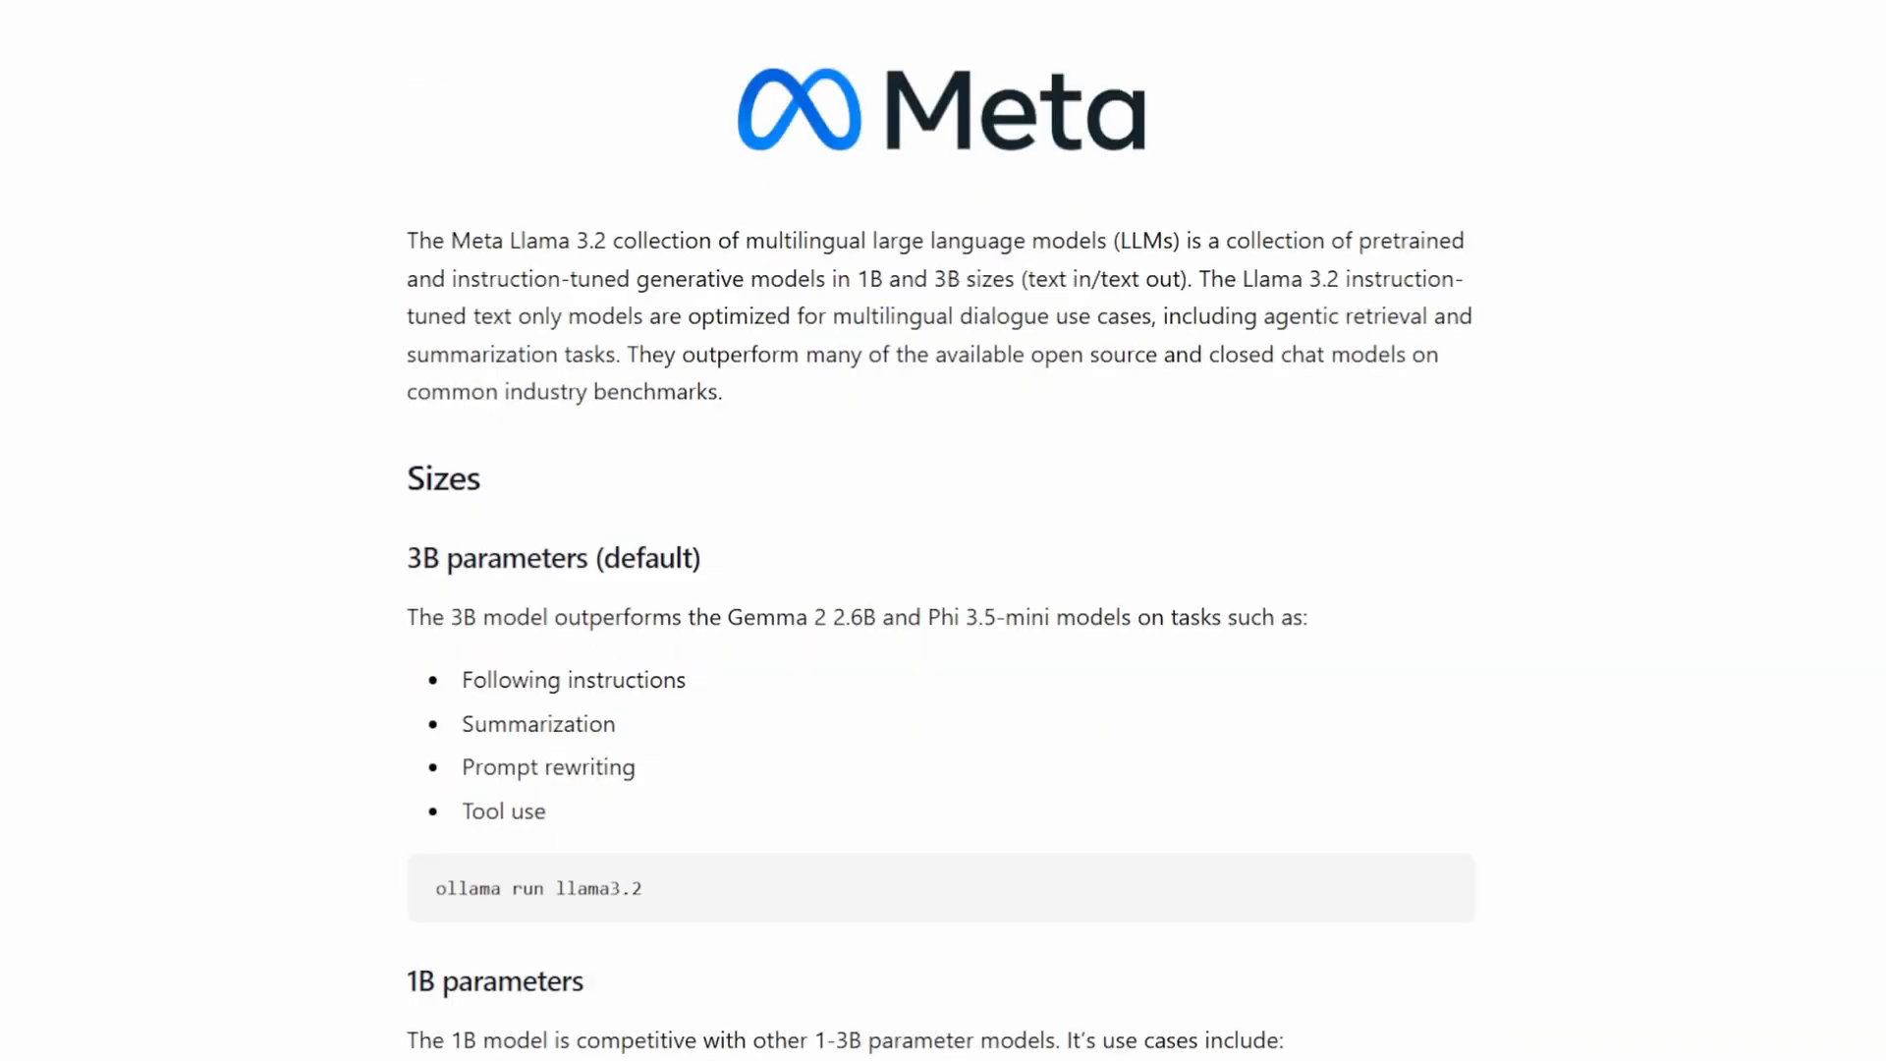
scroll(down, 3)
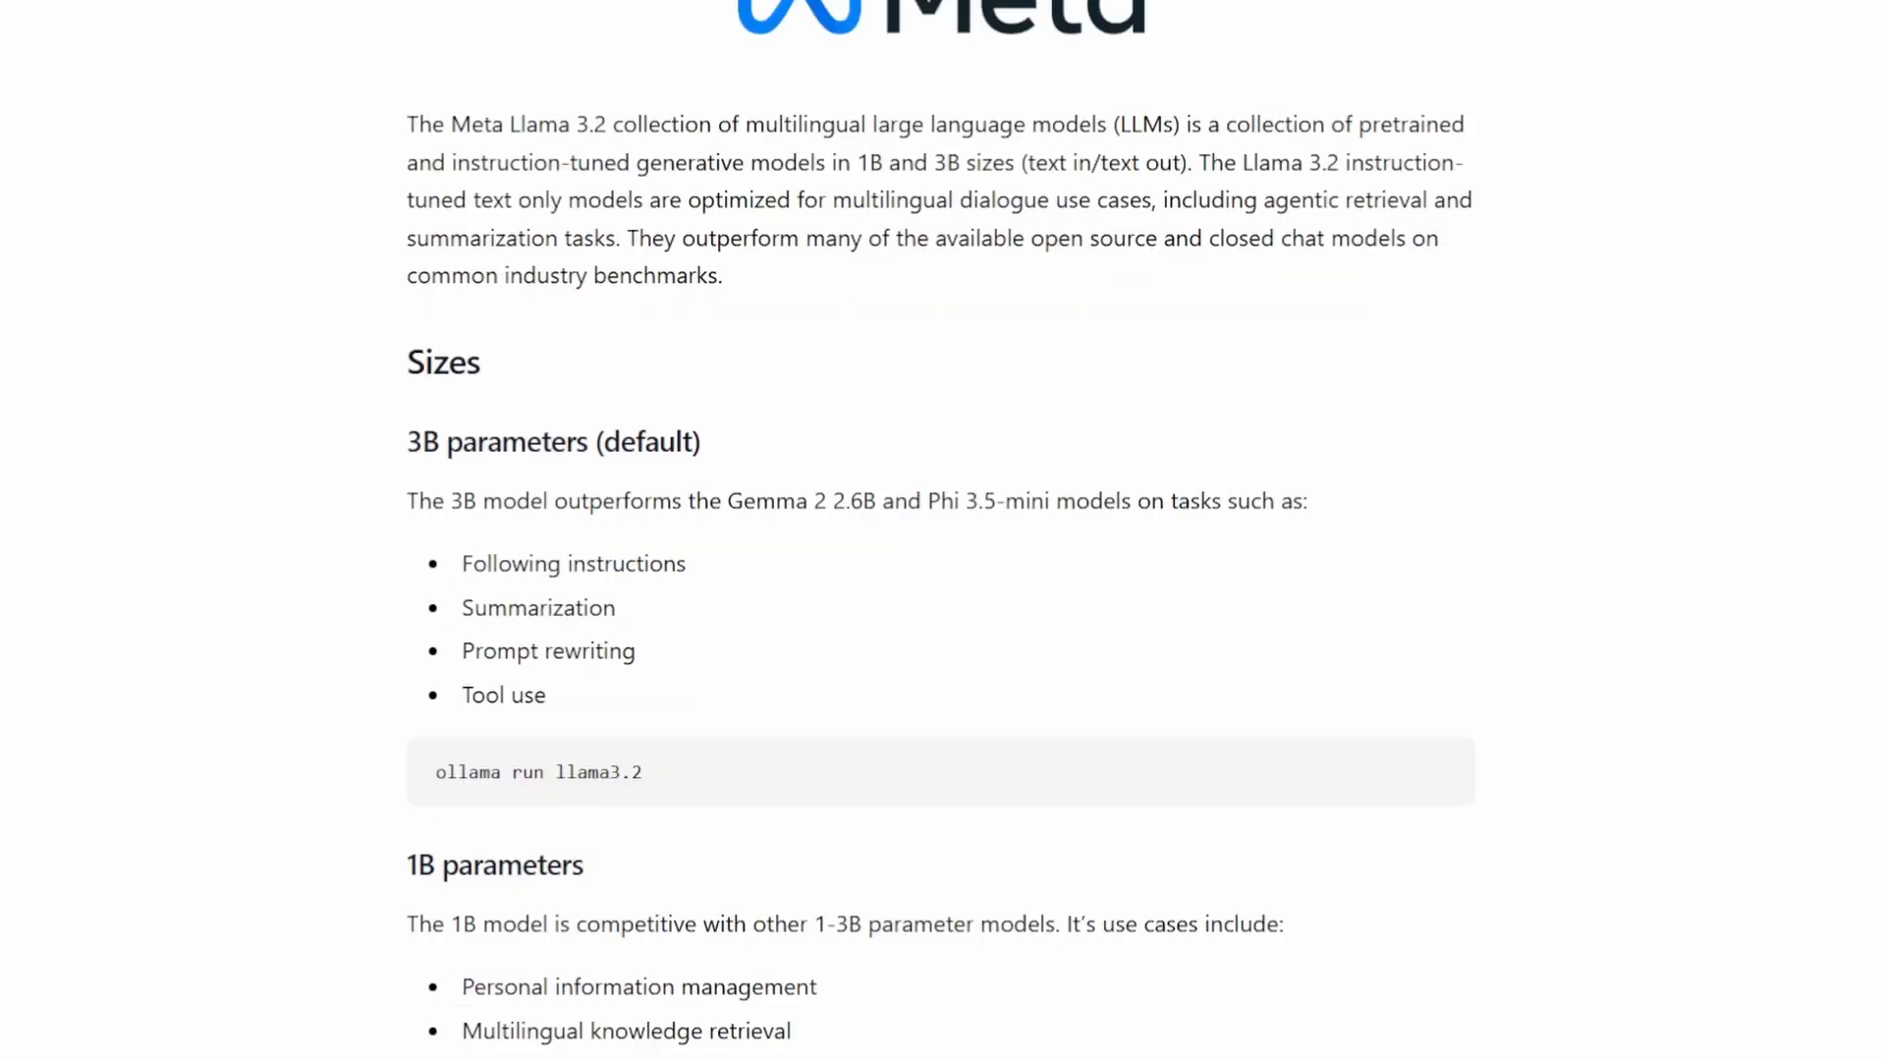
scroll(down, 3)
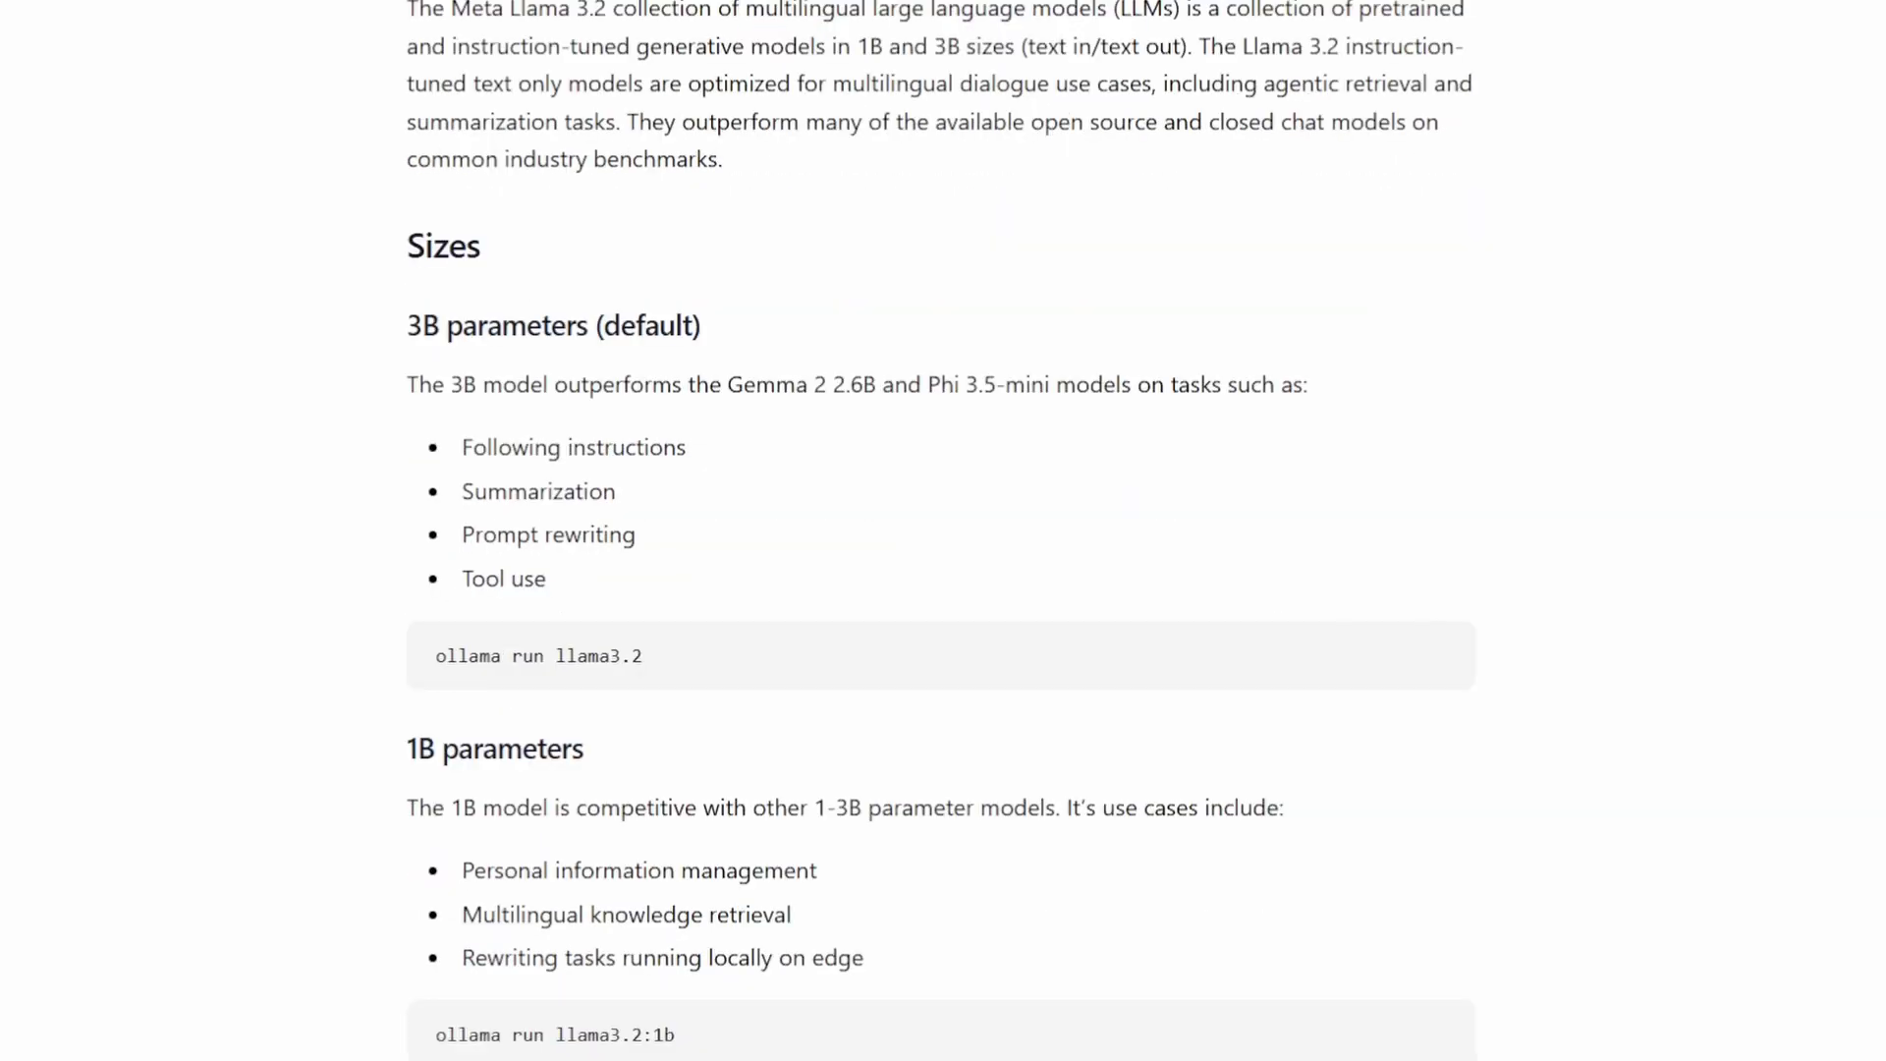
scroll(down, 3)
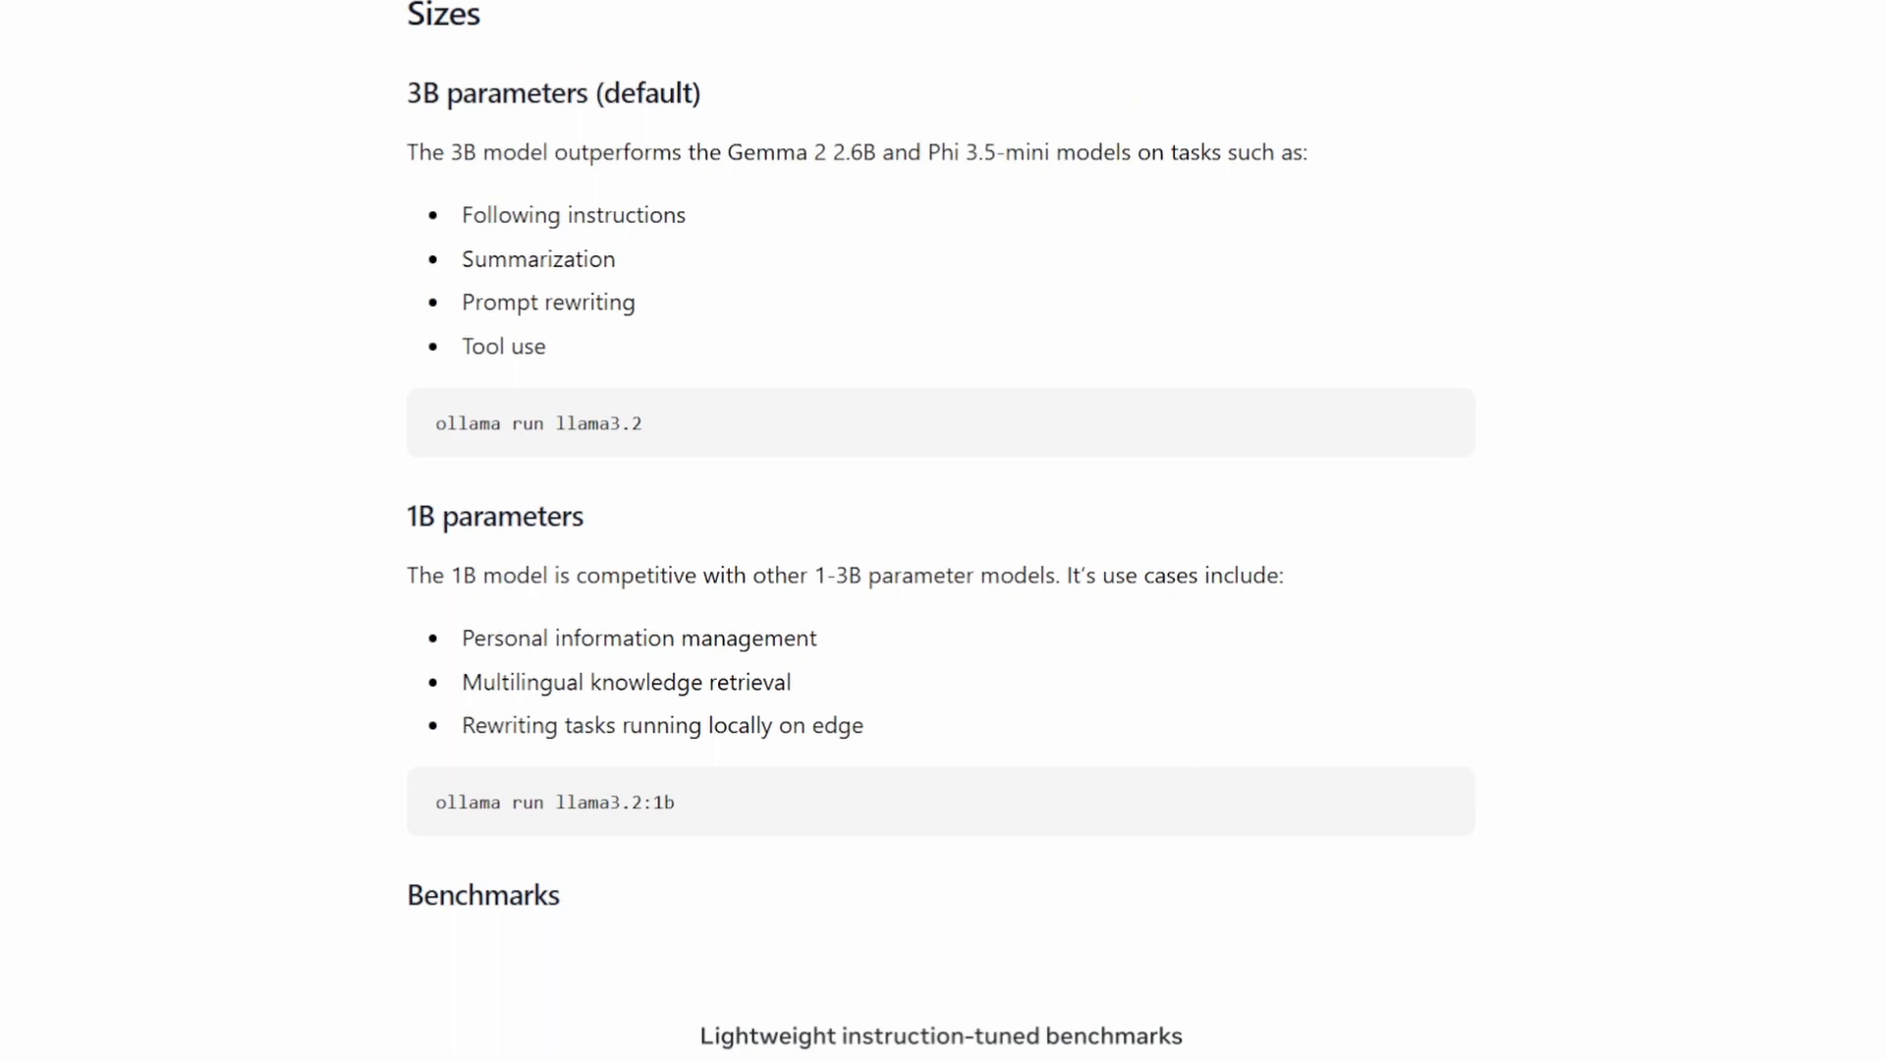
scroll(down, 3)
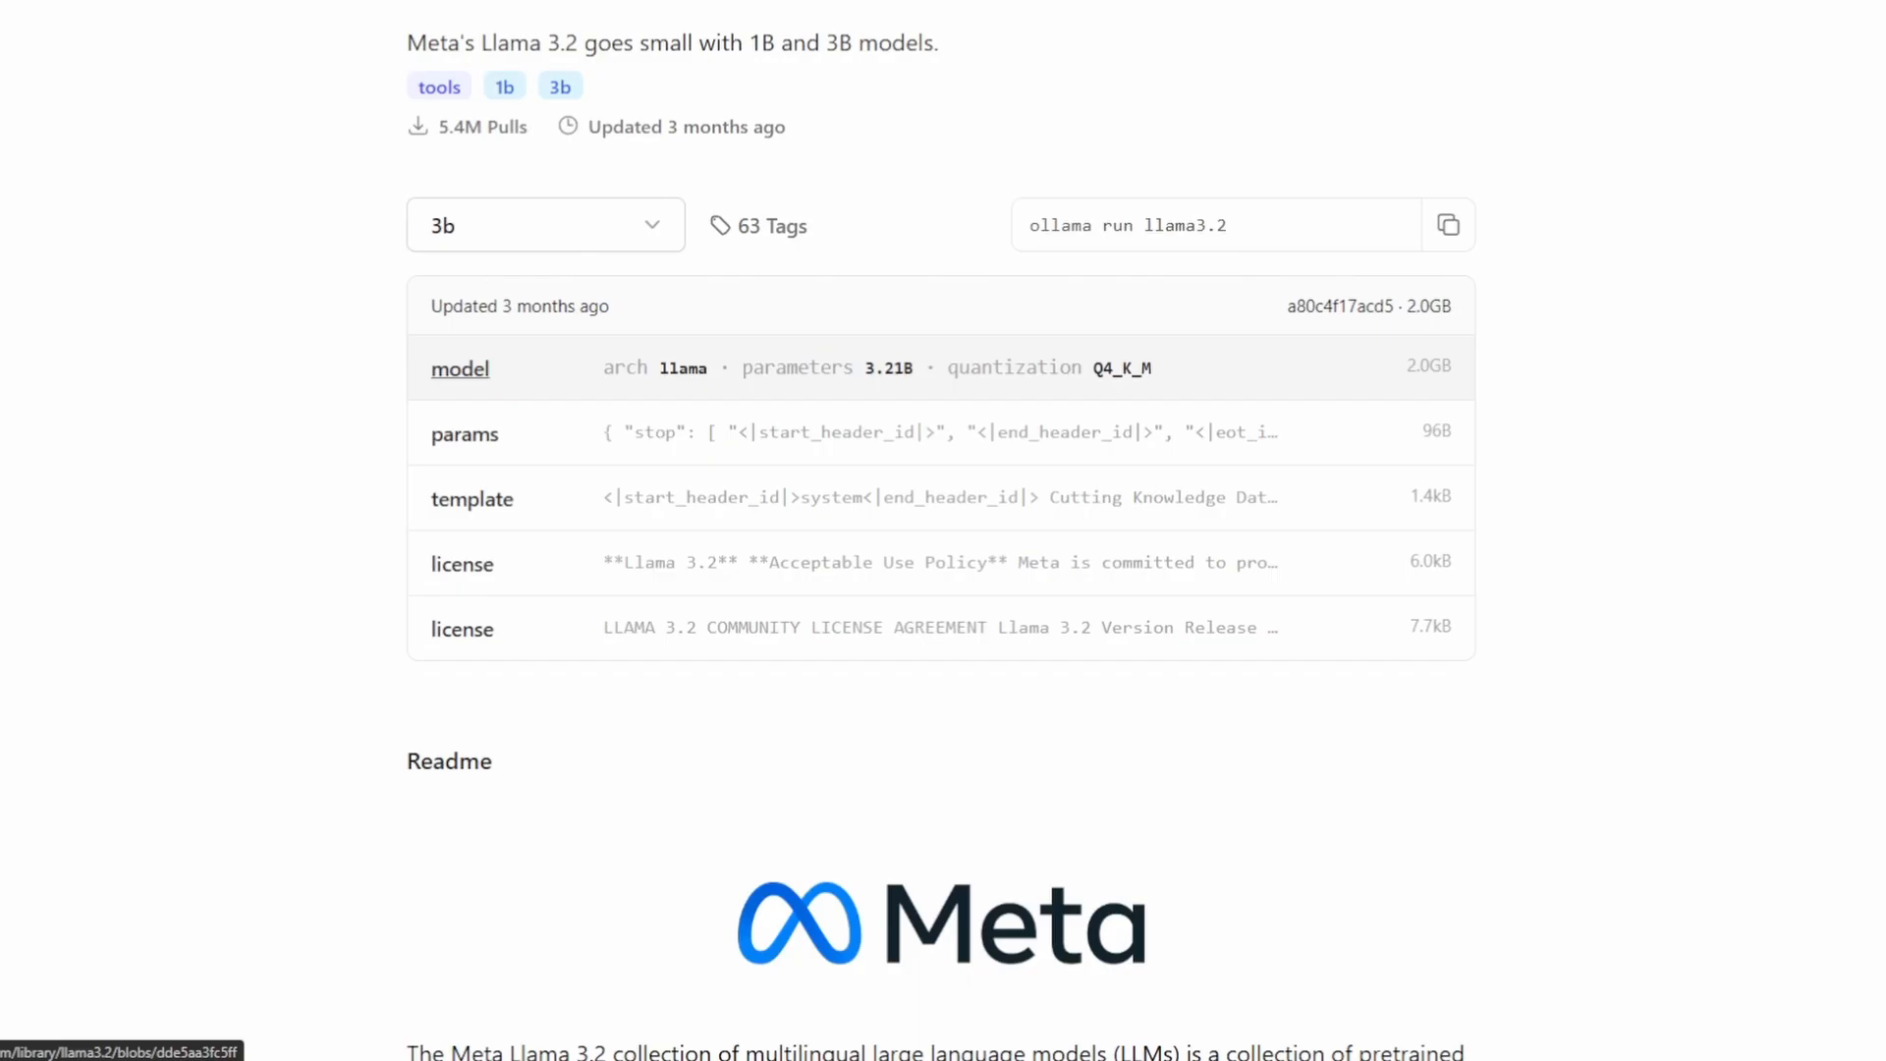
scroll(down, 3)
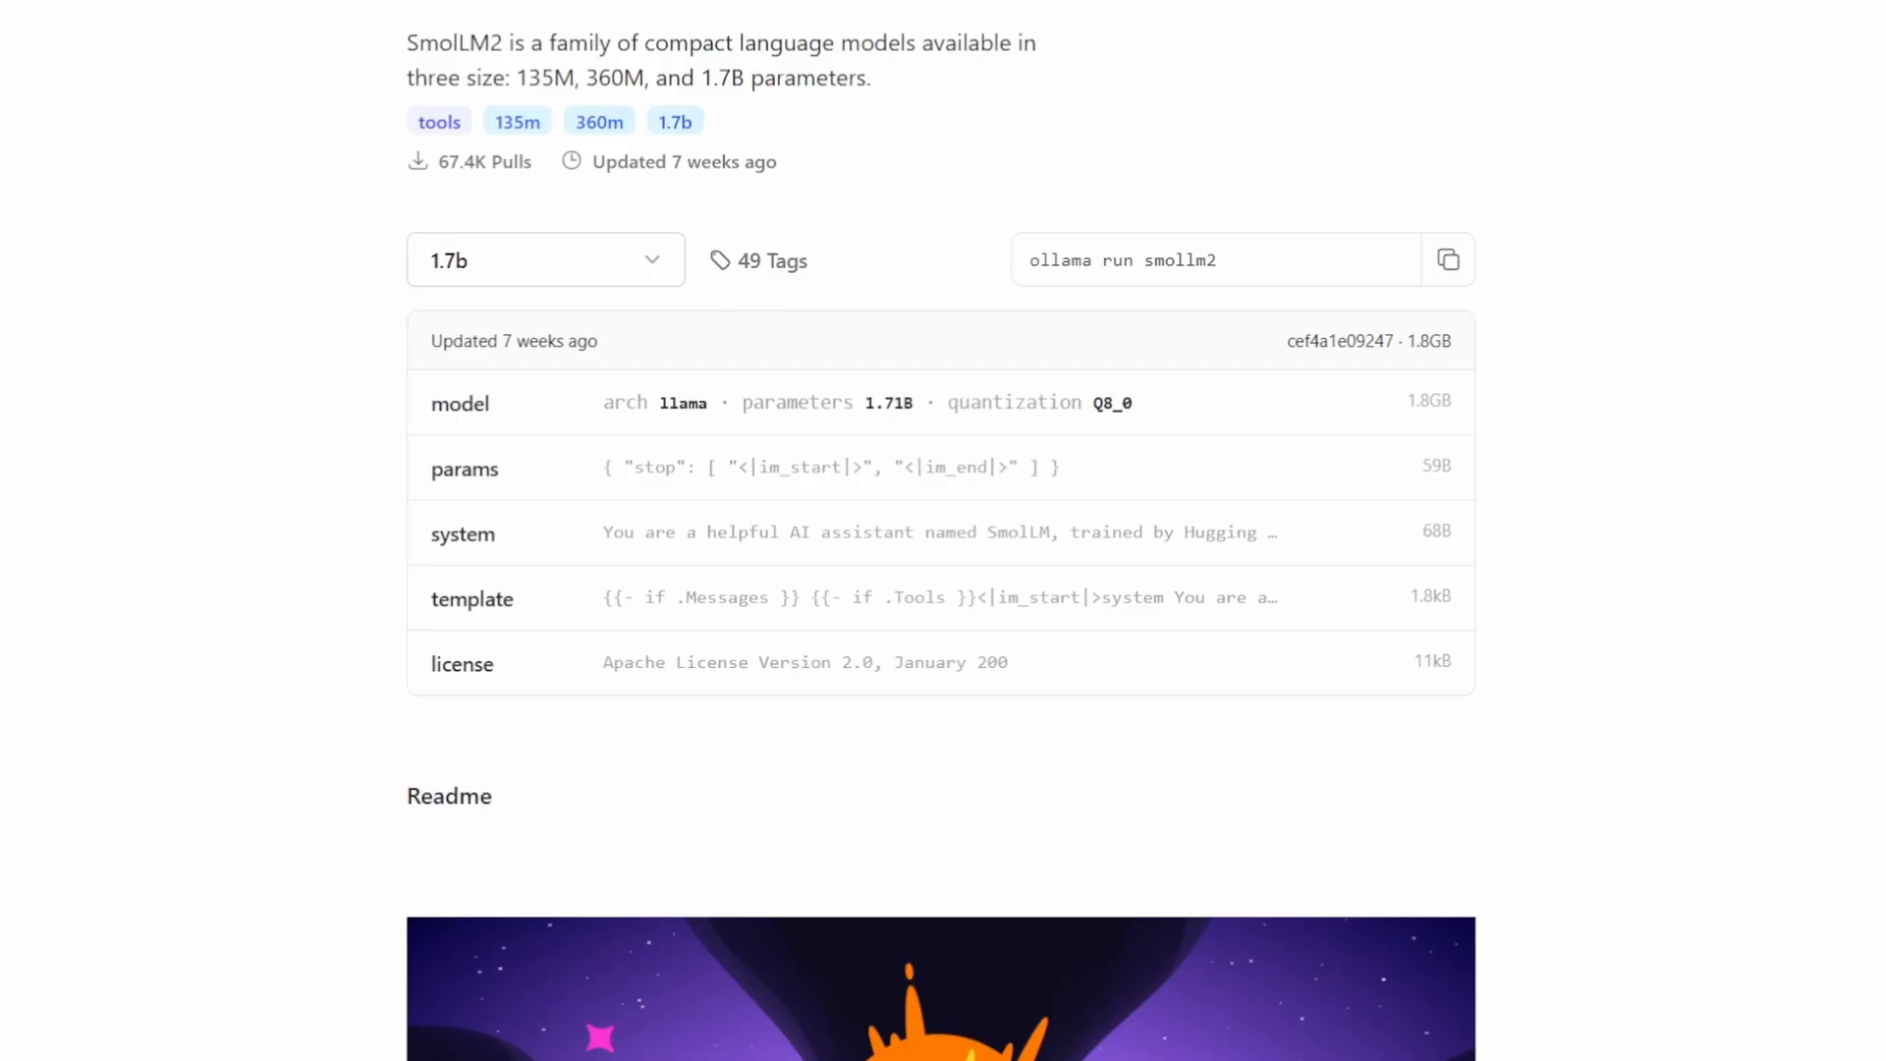
scroll(up, 3)
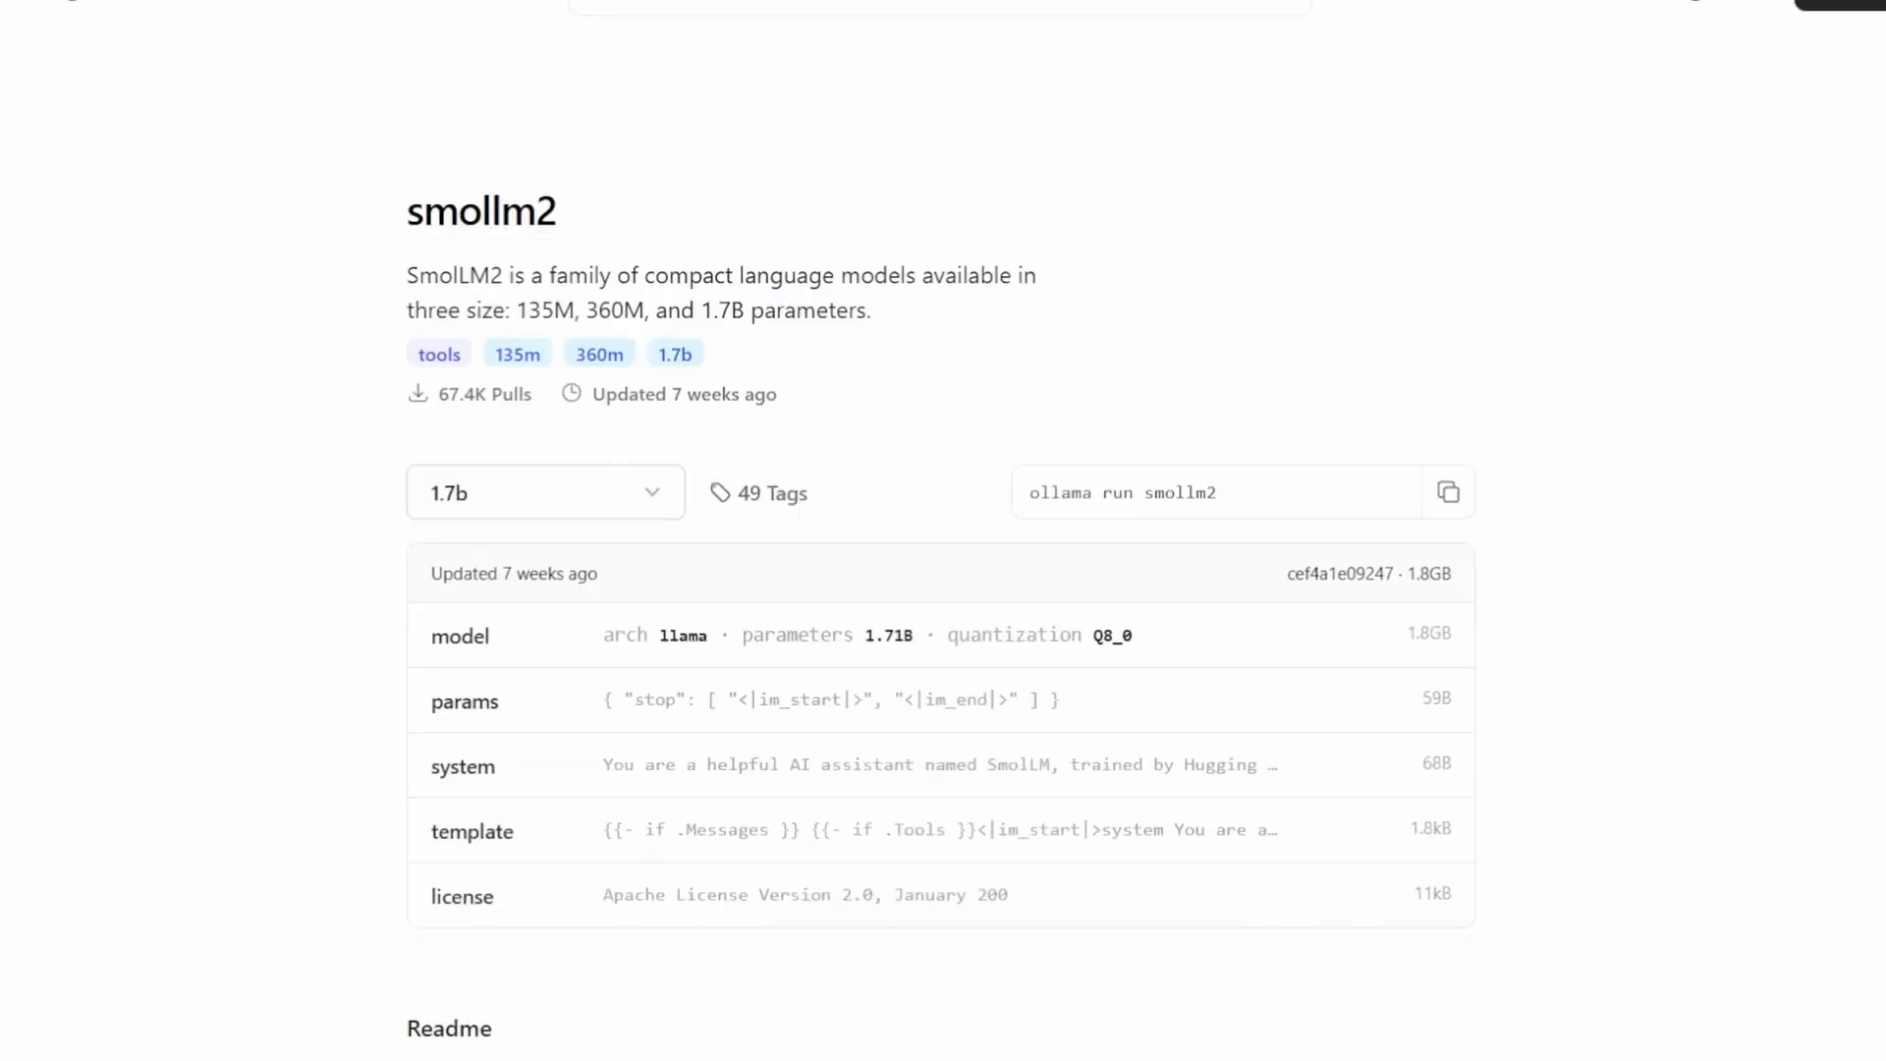
scroll(down, 3)
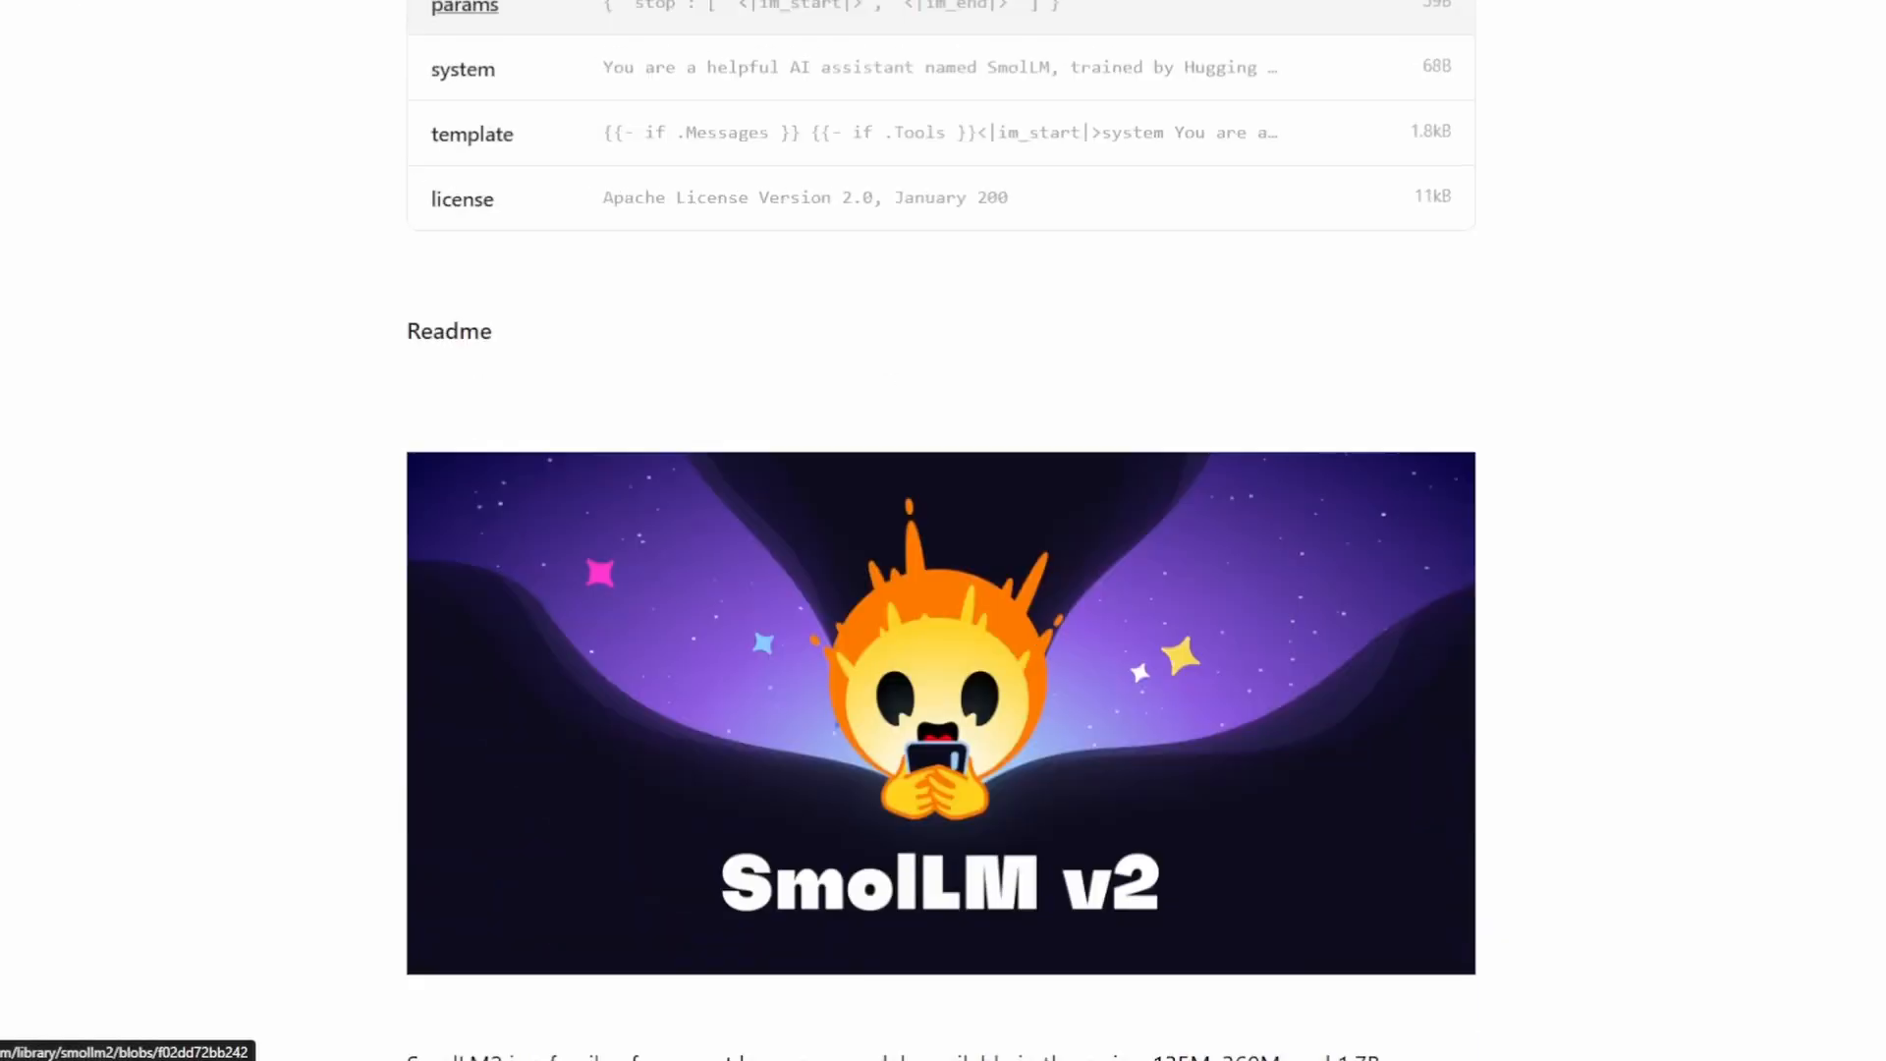
scroll(down, 3)
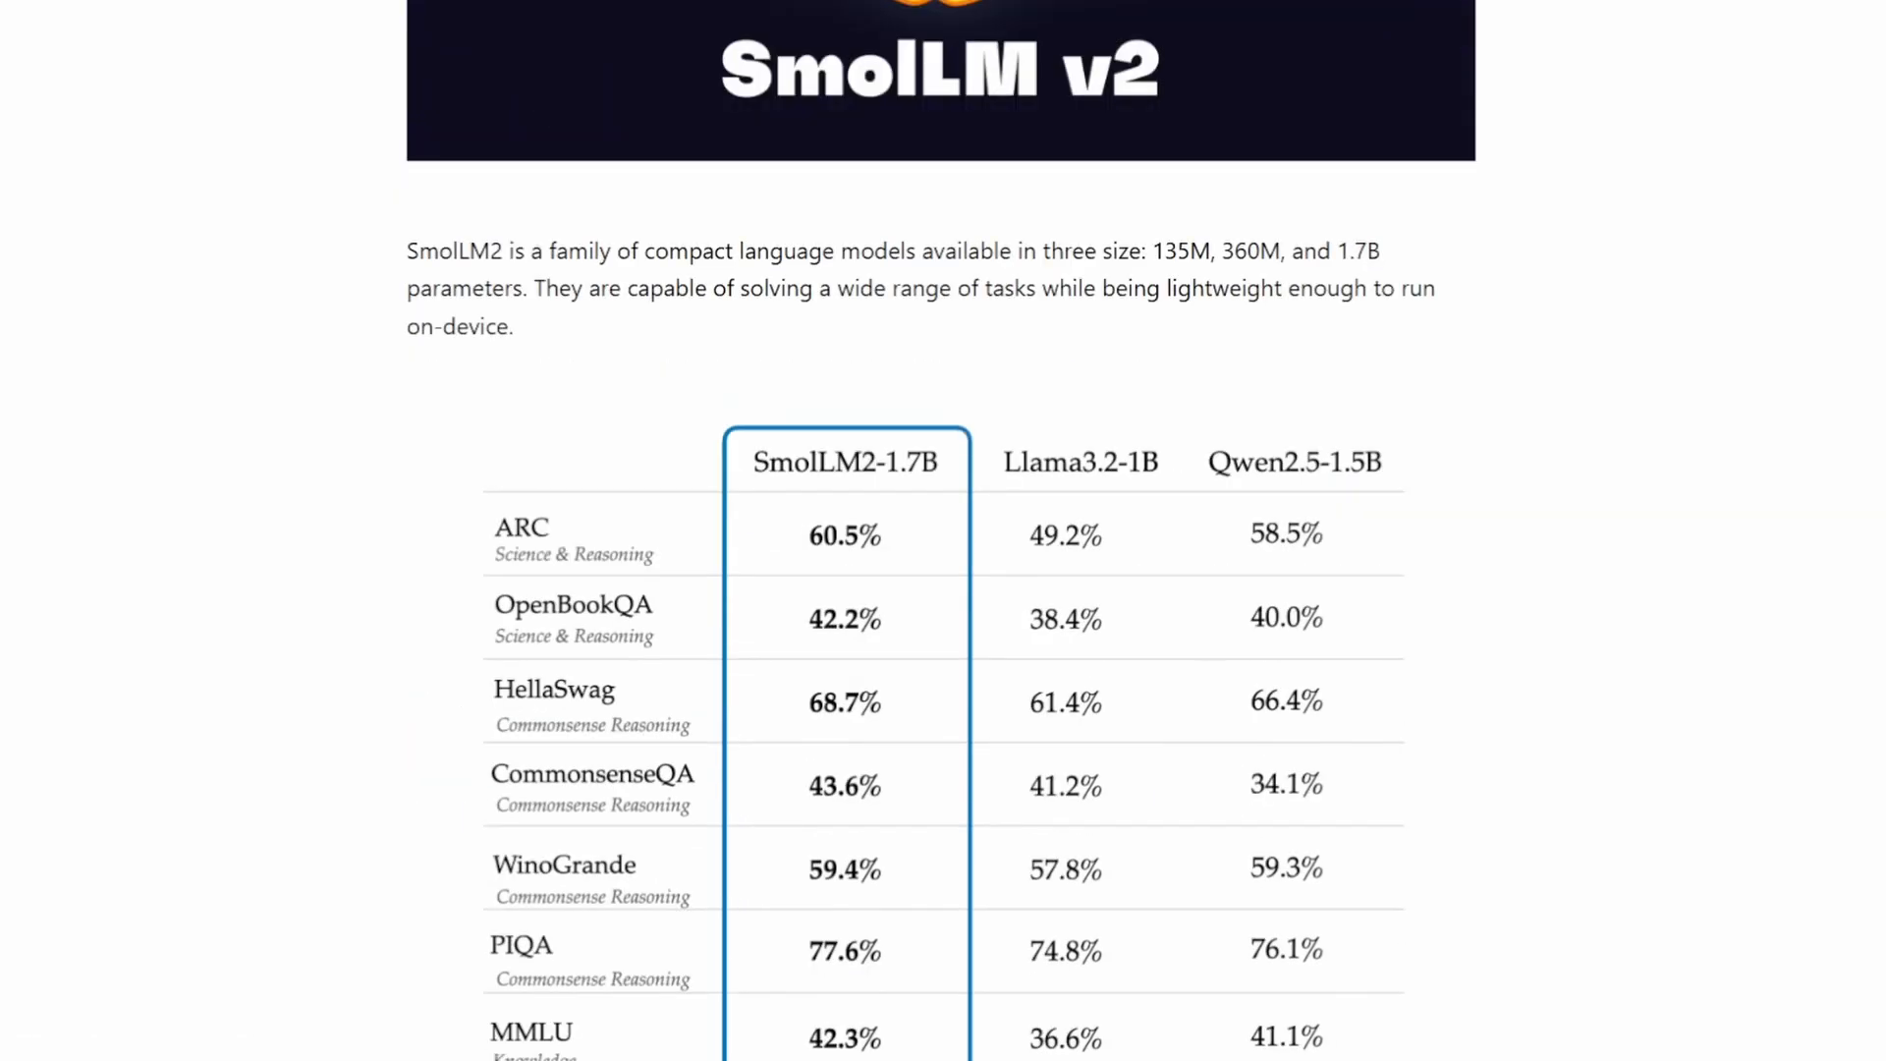
scroll(down, 3)
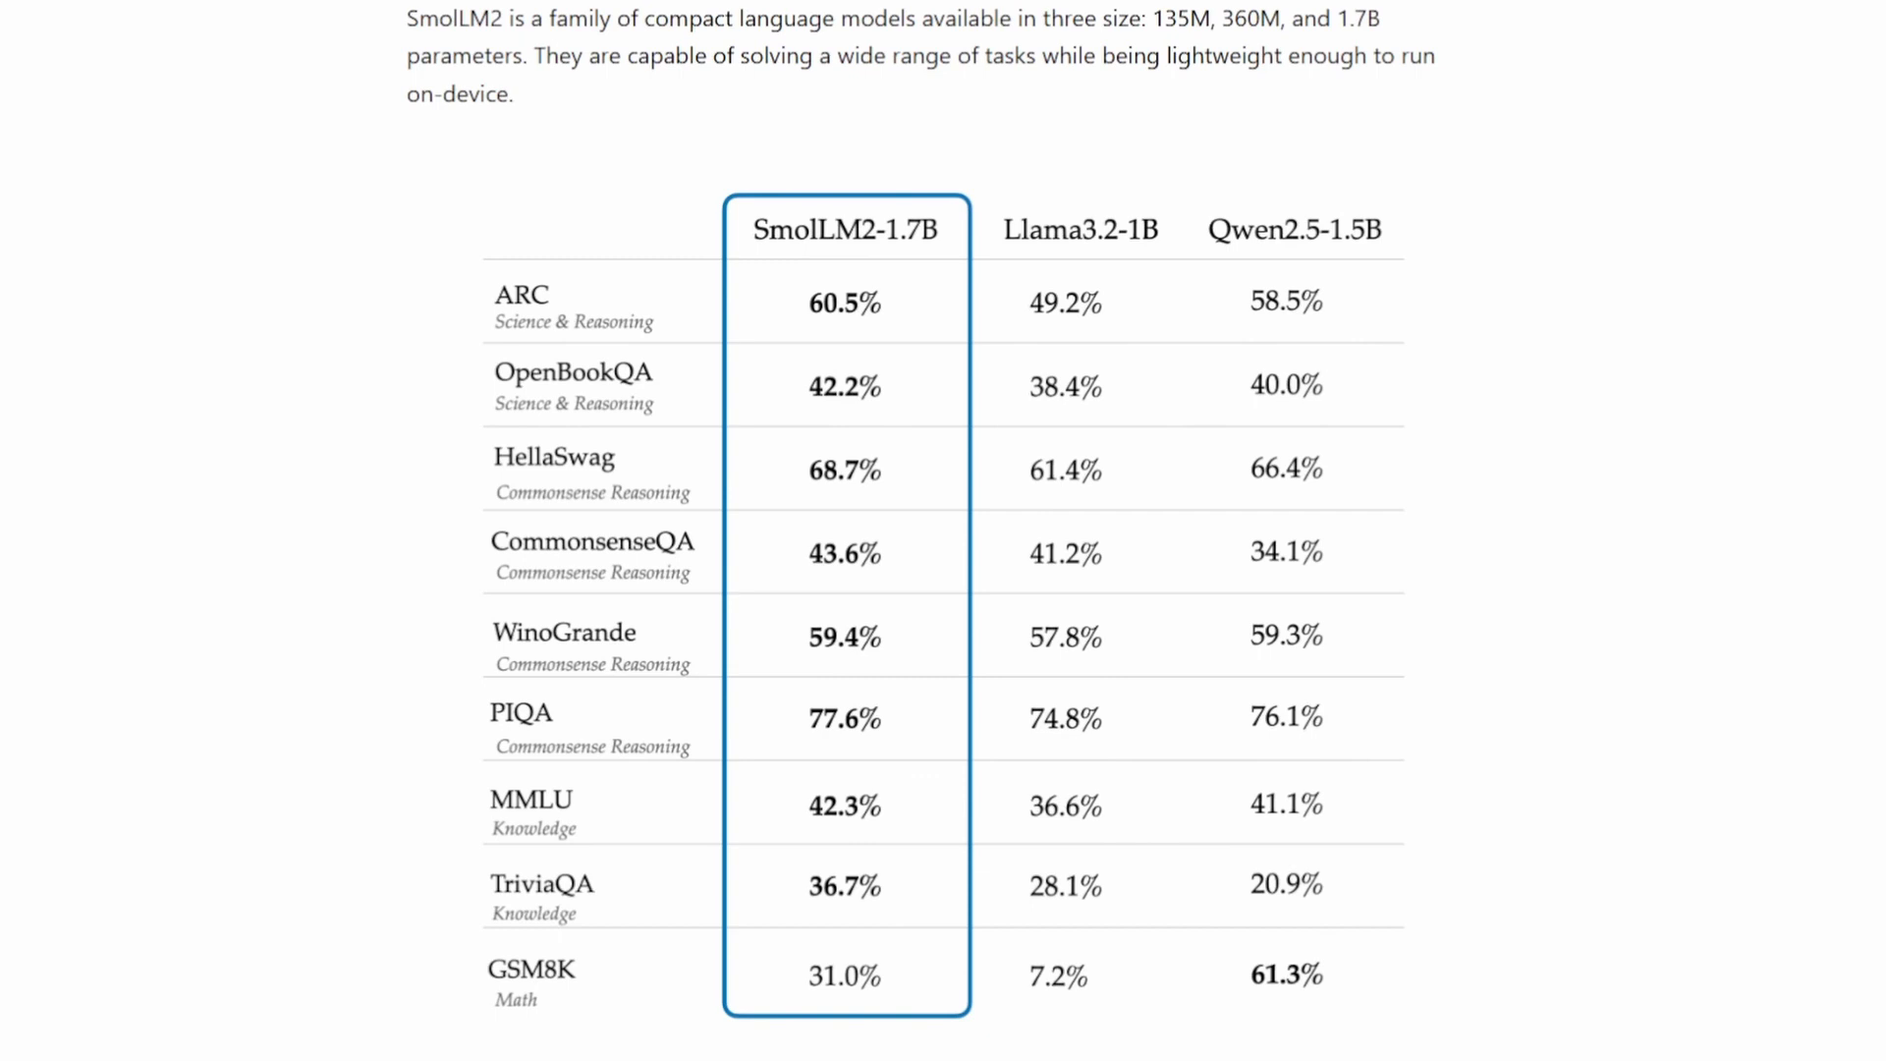
scroll(down, 3)
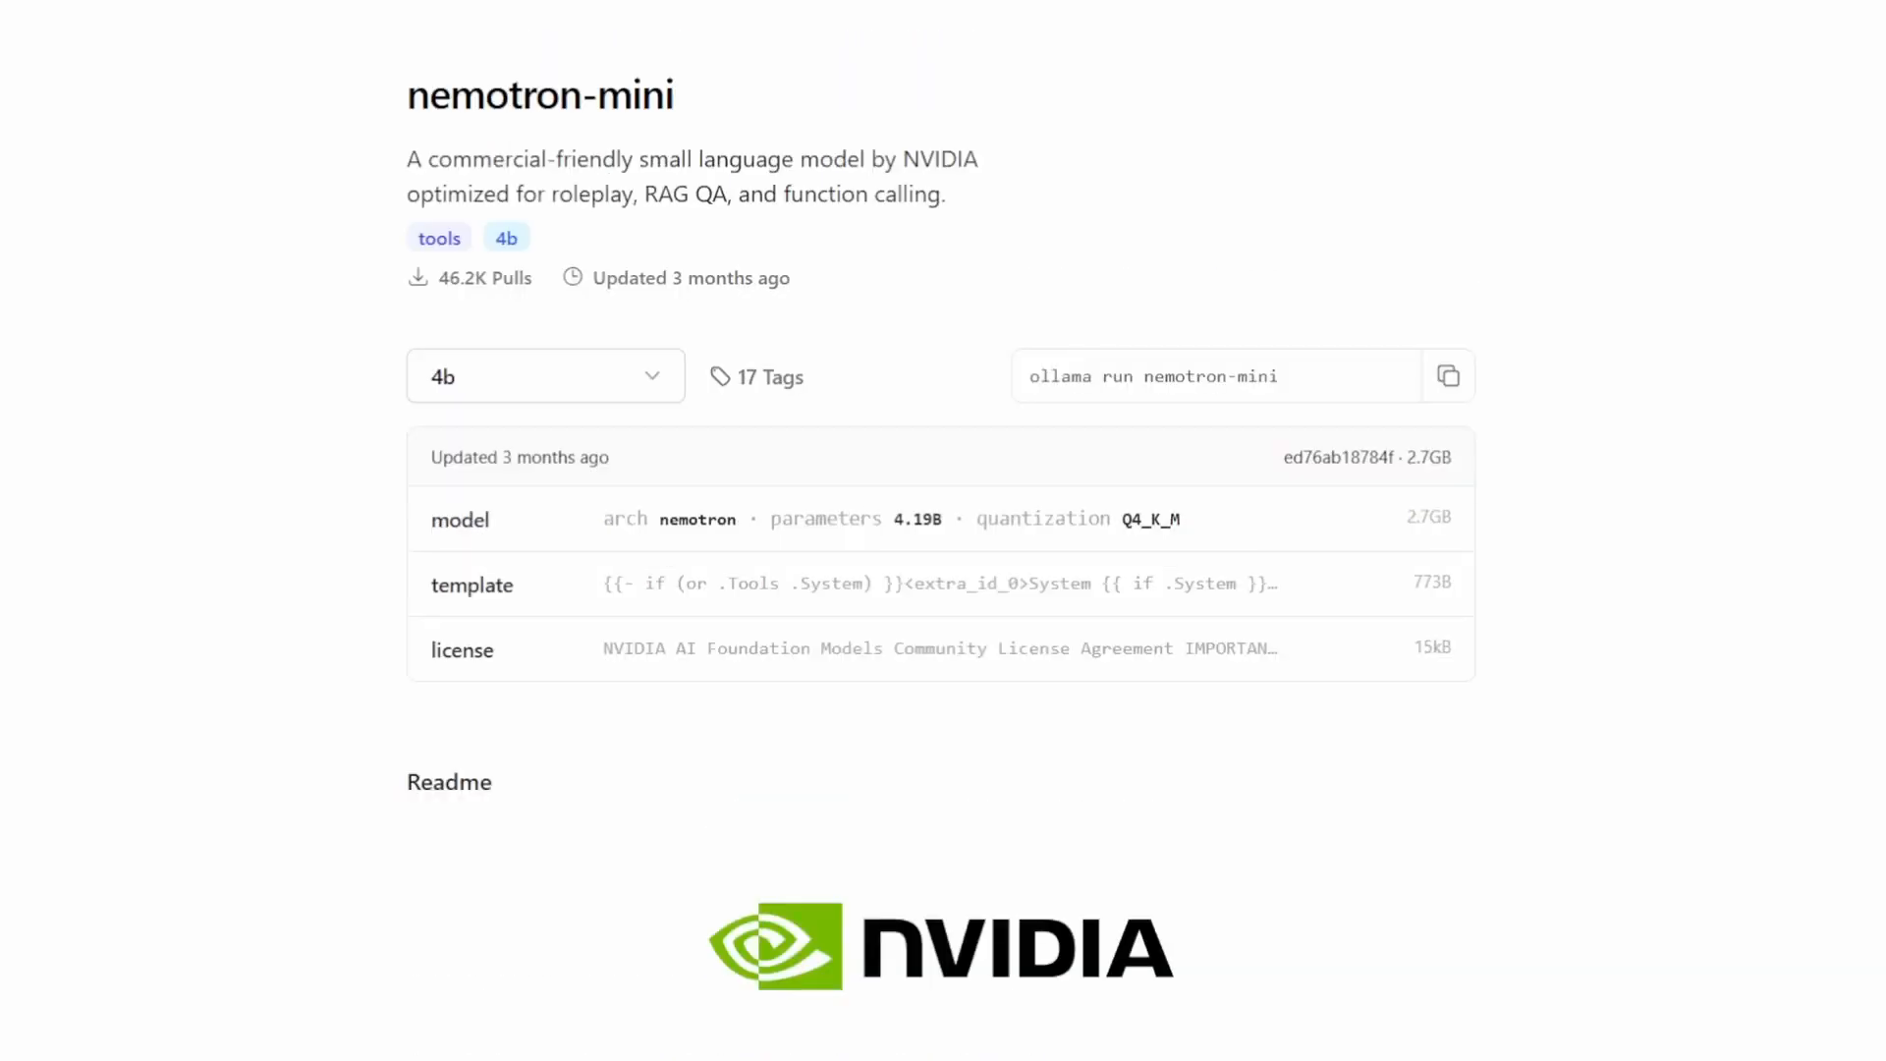
scroll(down, 3)
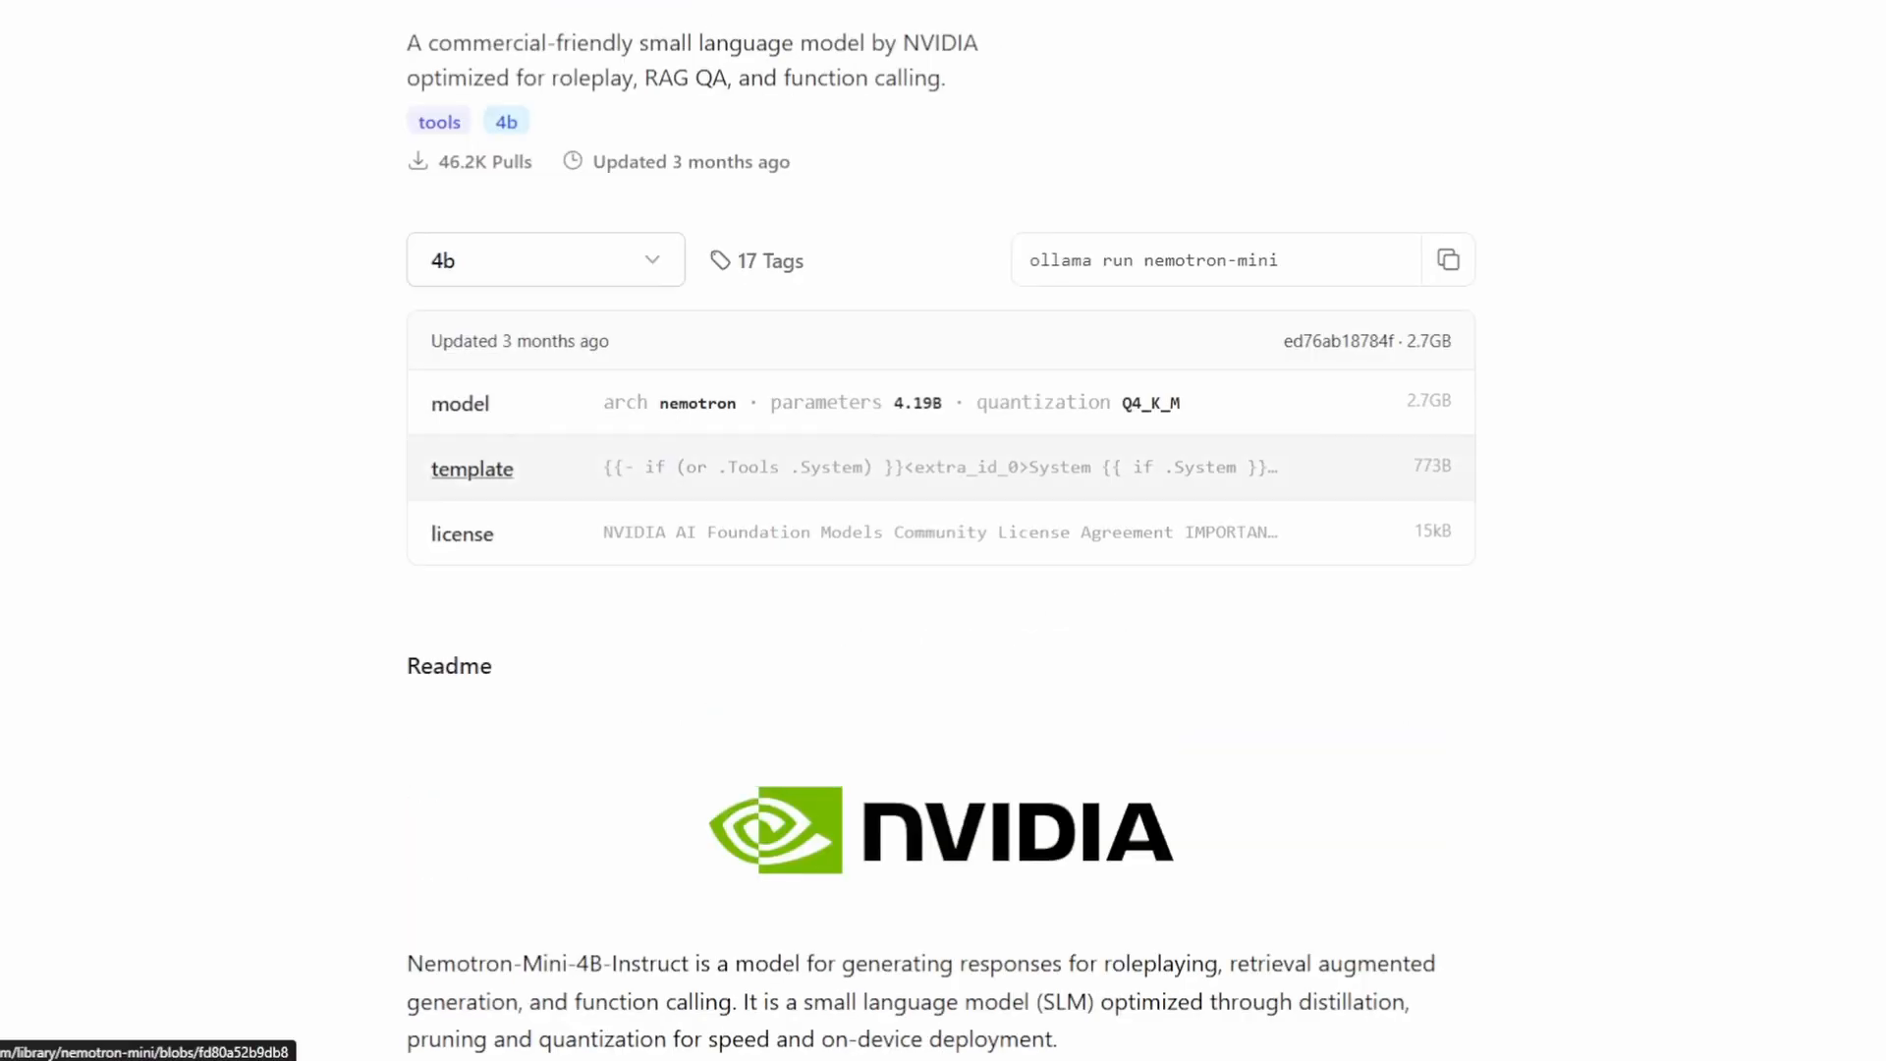
scroll(down, 3)
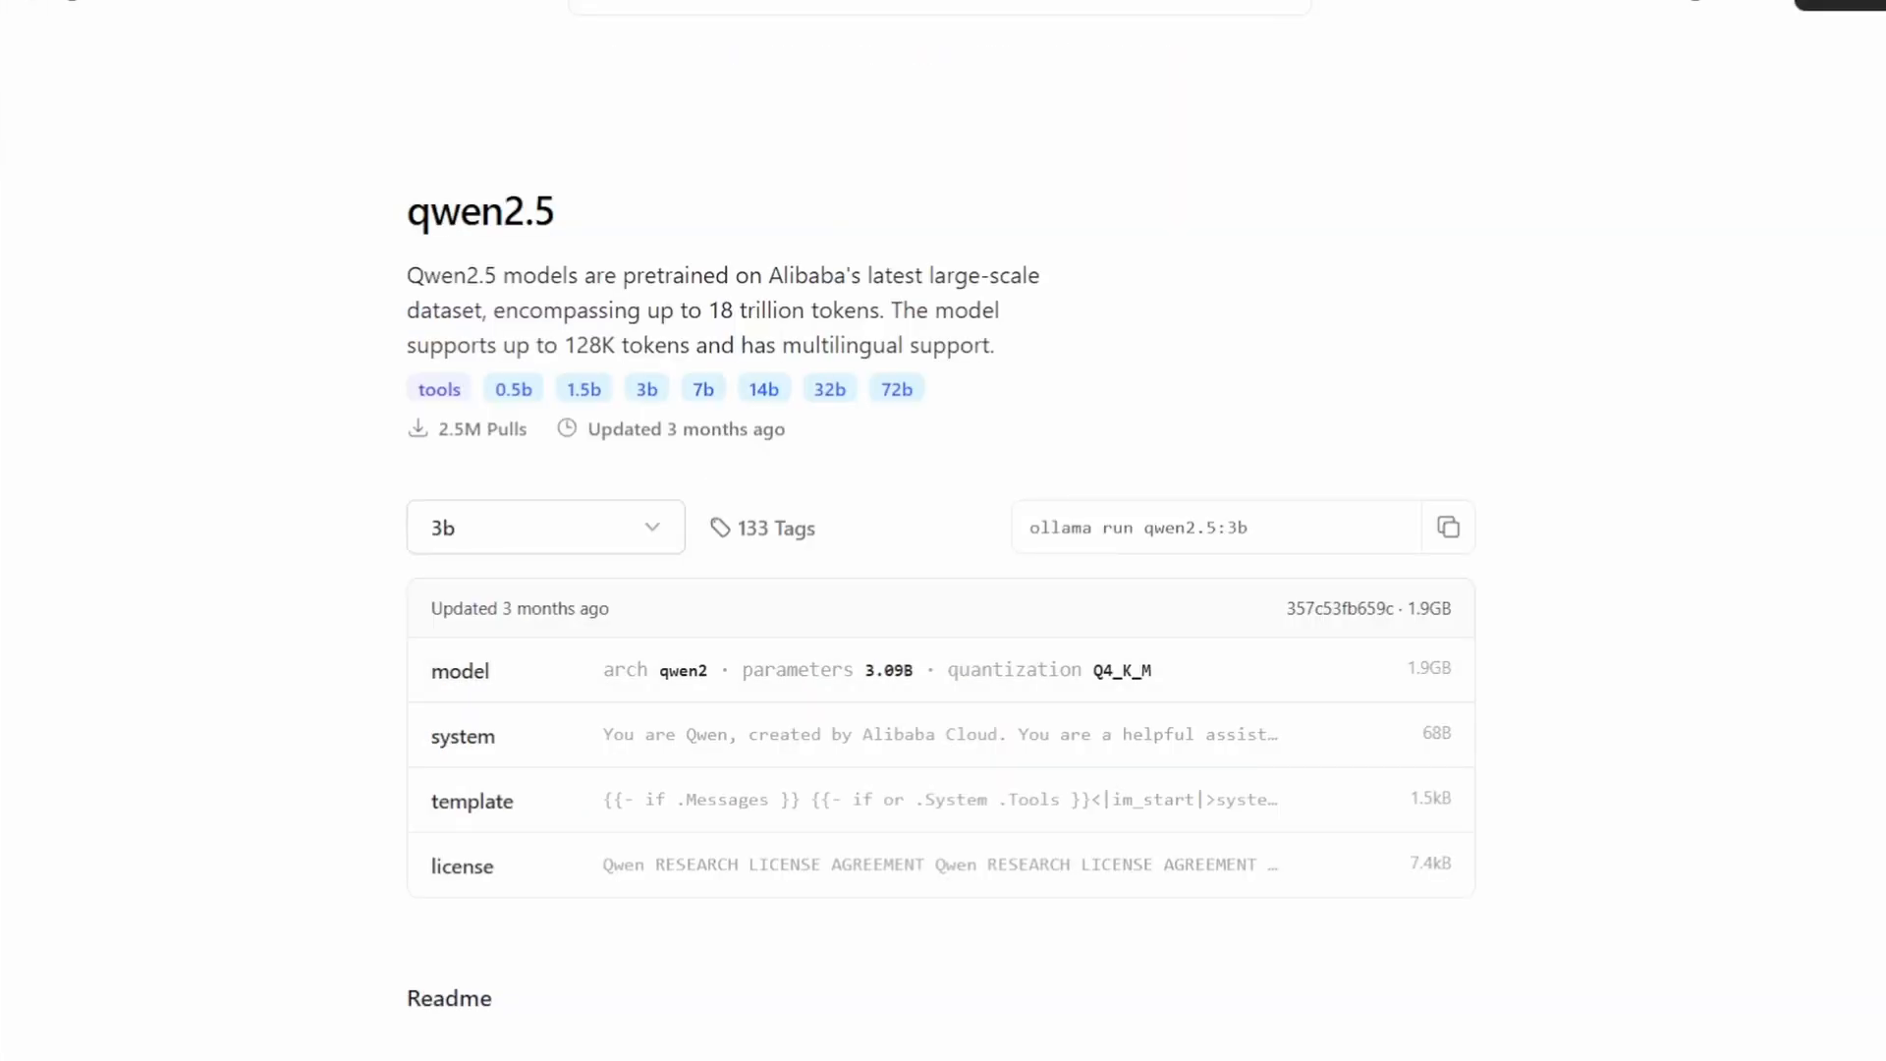
scroll(down, 3)
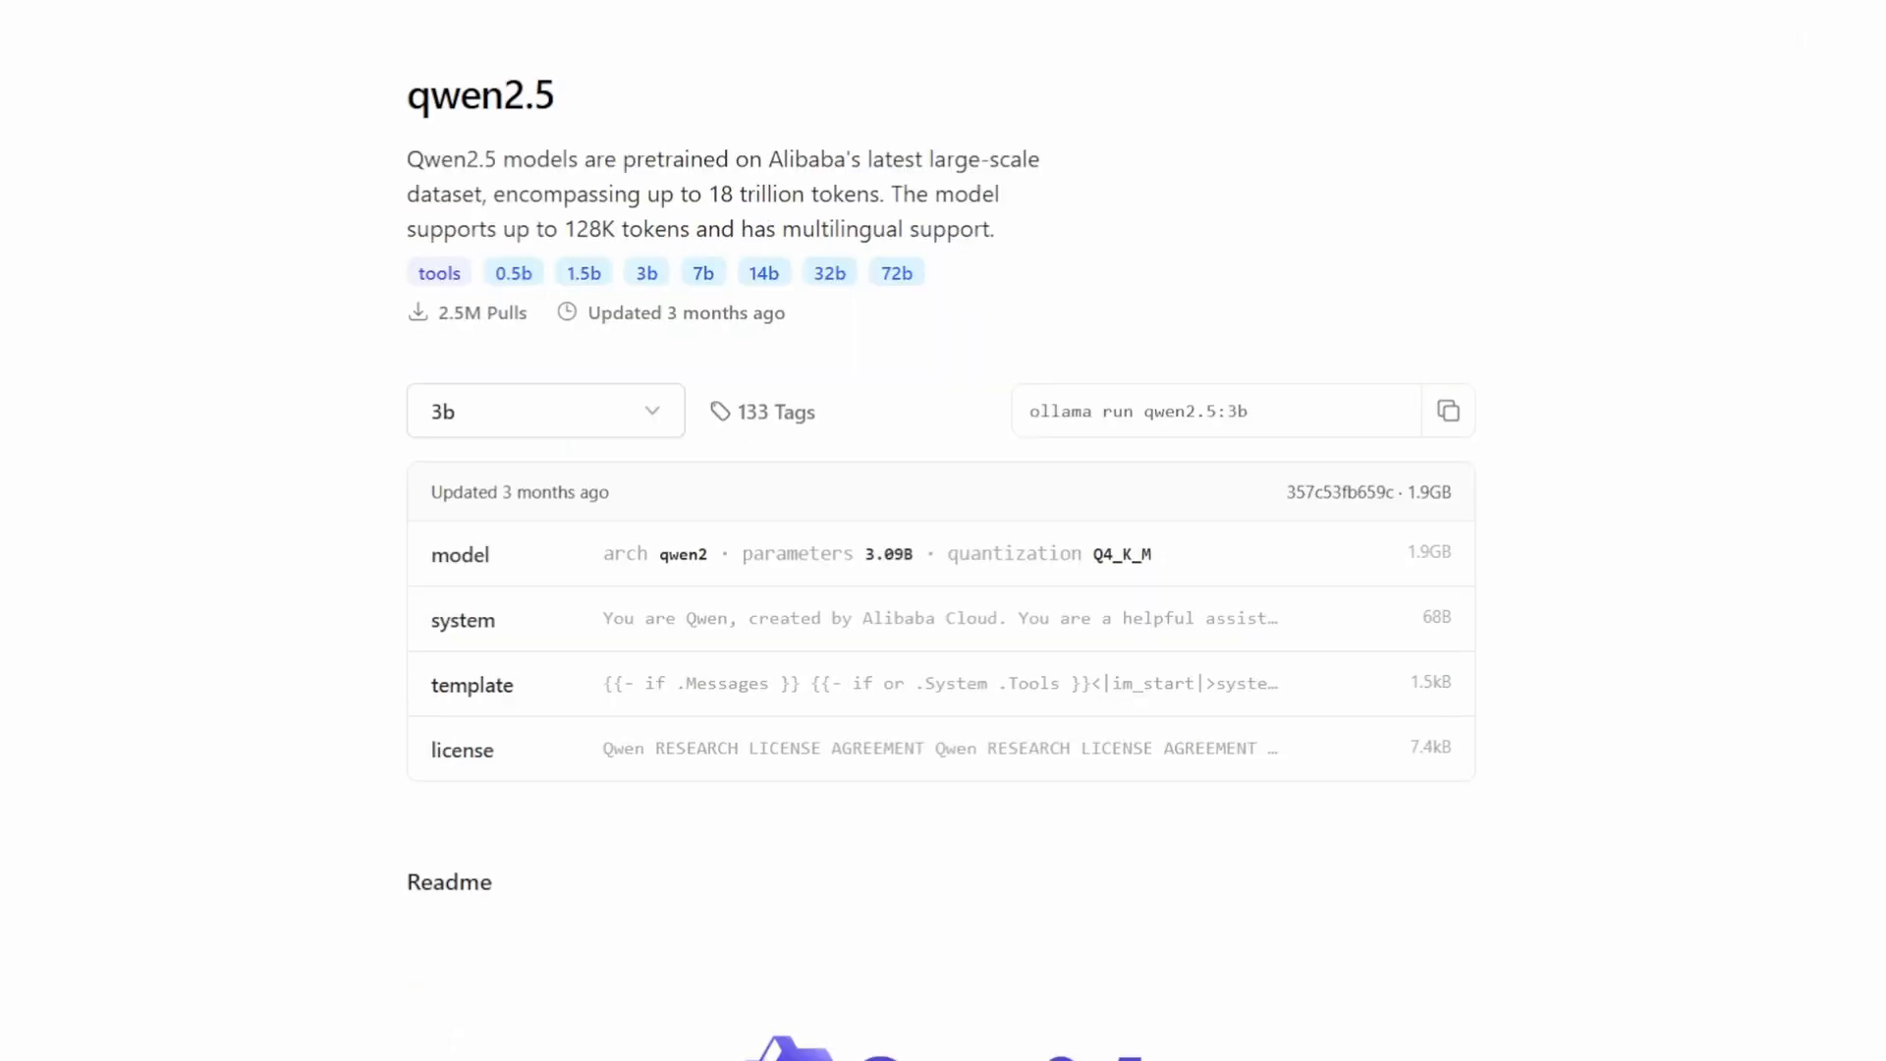
scroll(down, 3)
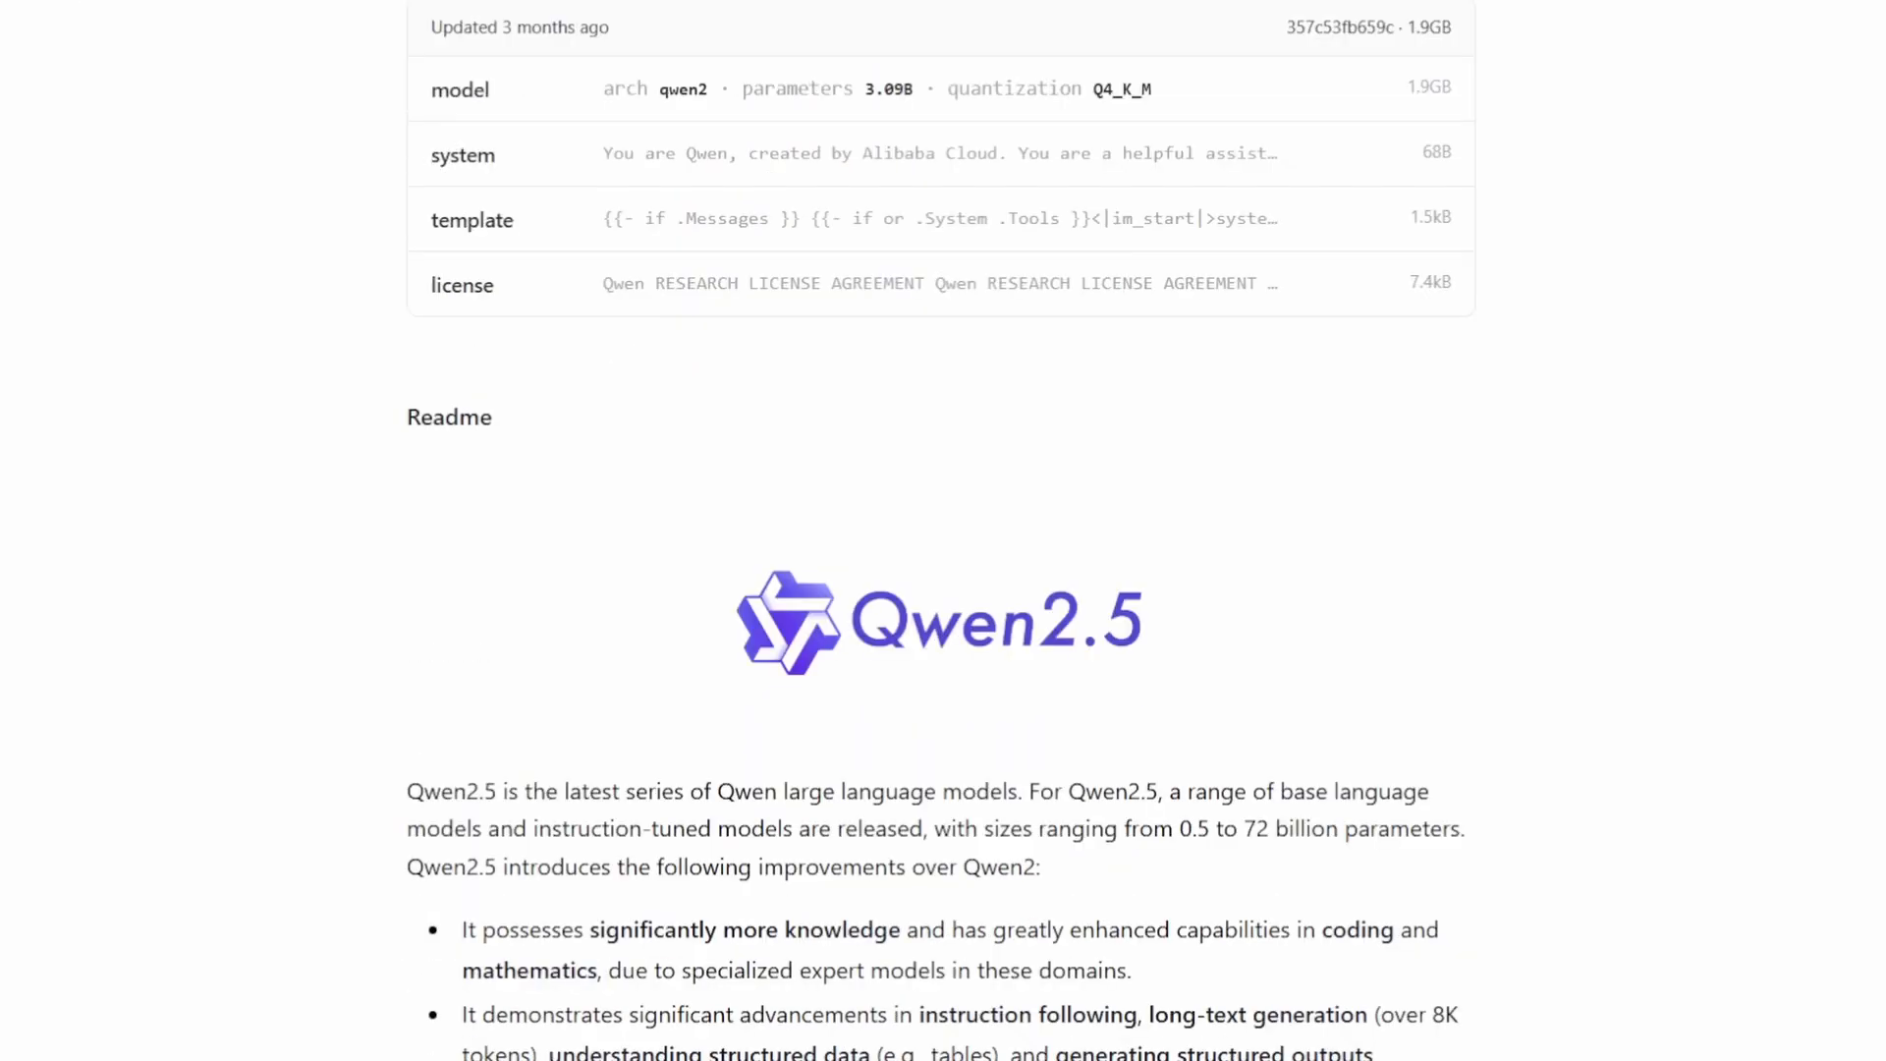
scroll(down, 3)
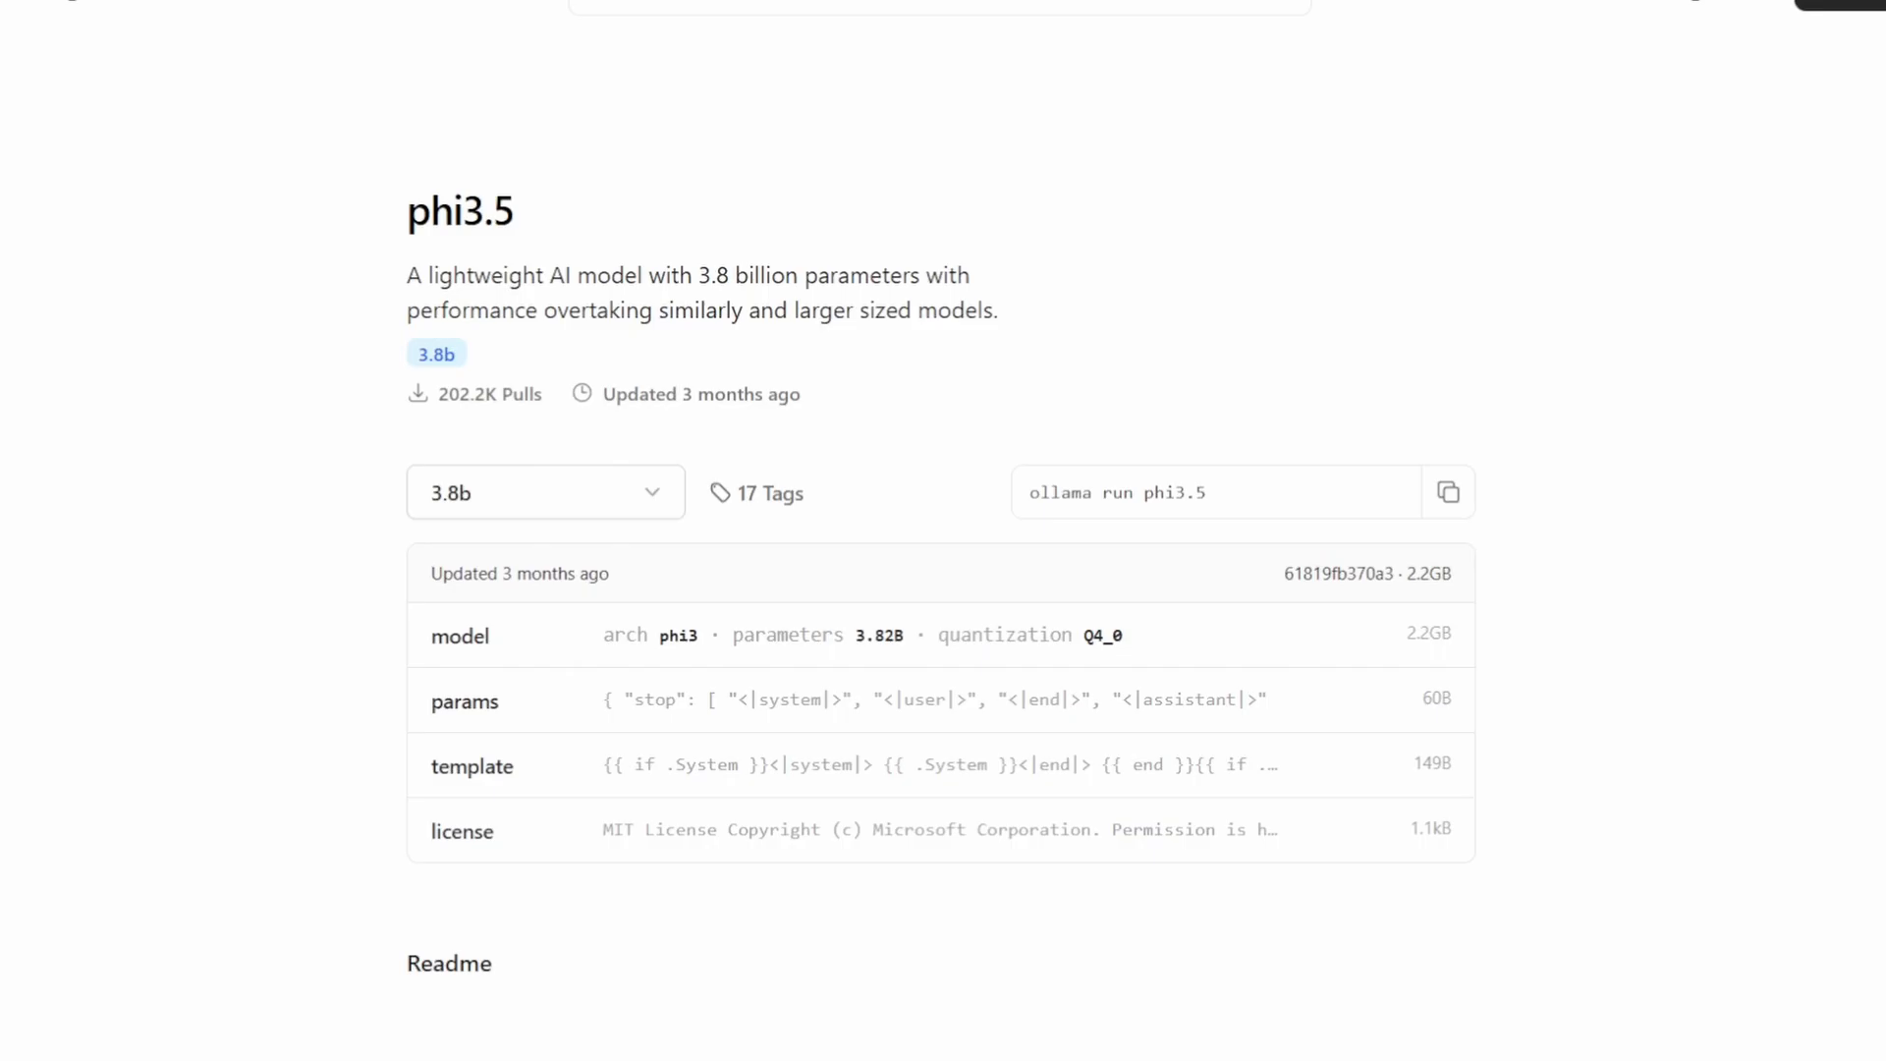
scroll(down, 3)
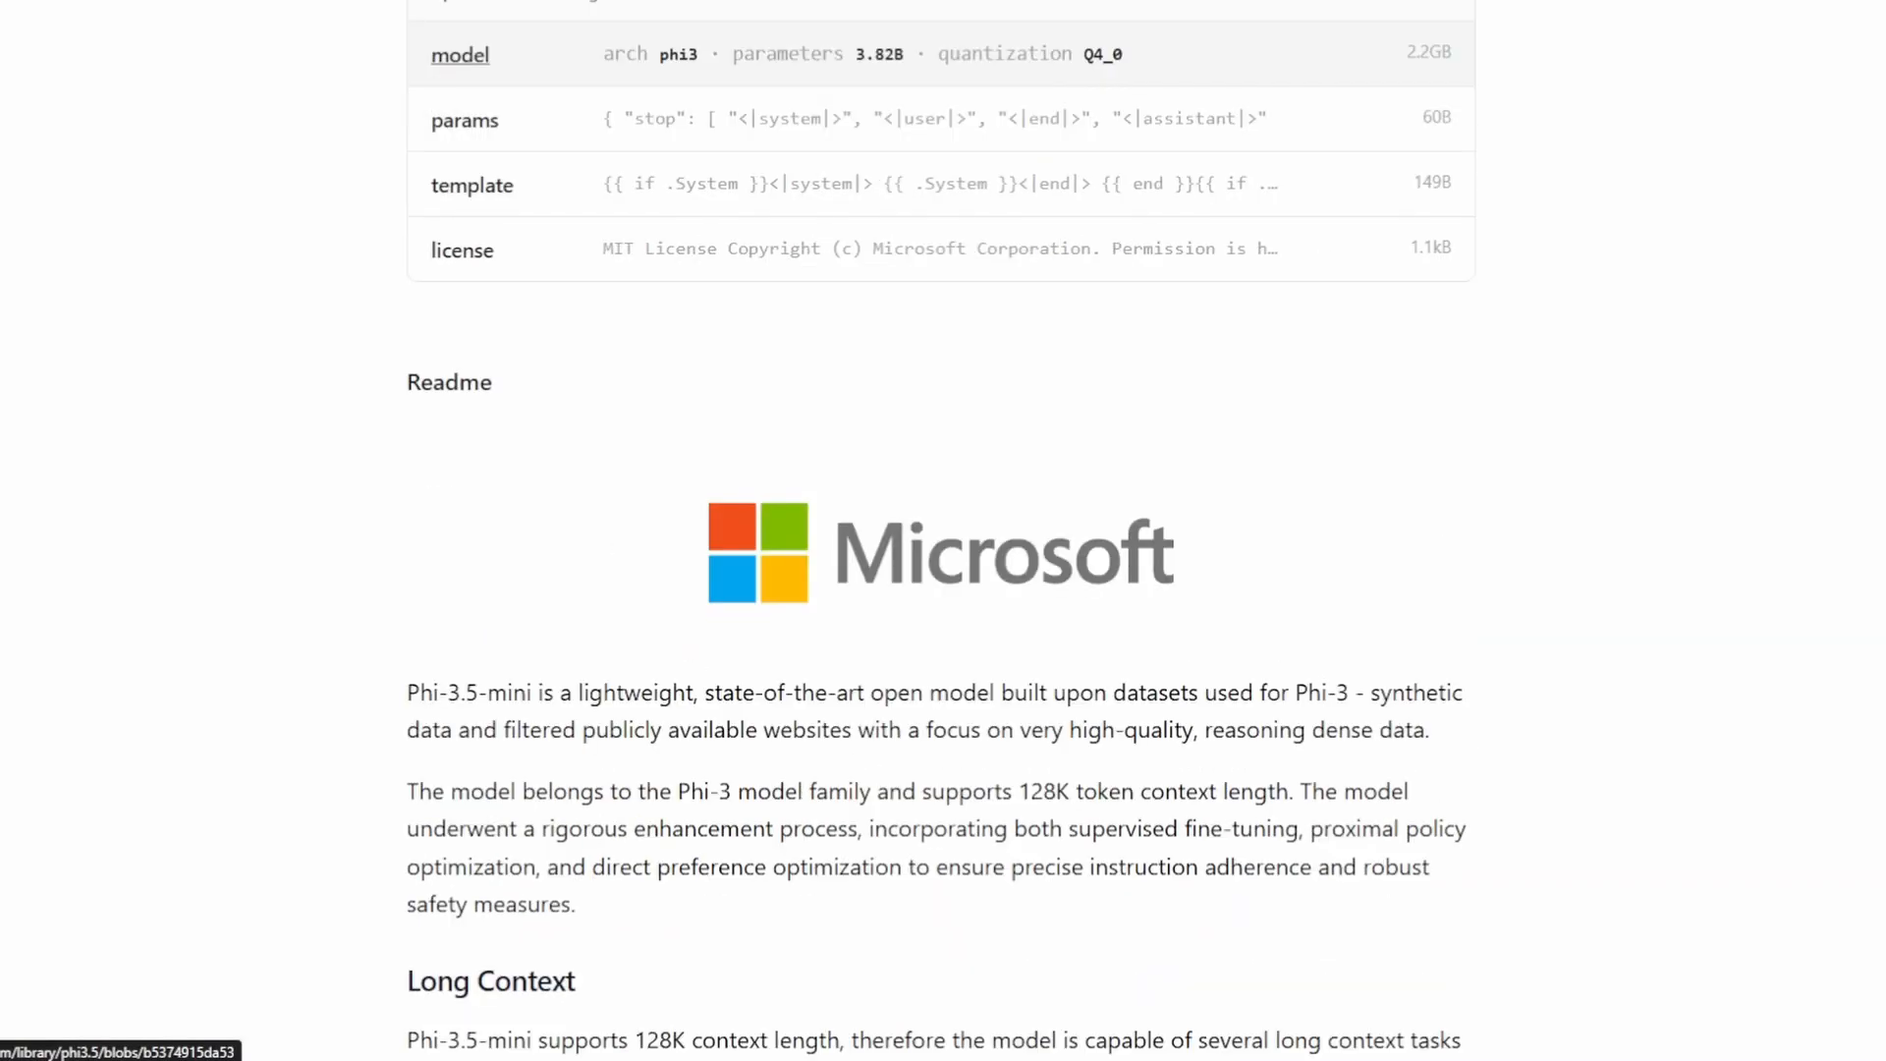
scroll(down, 3)
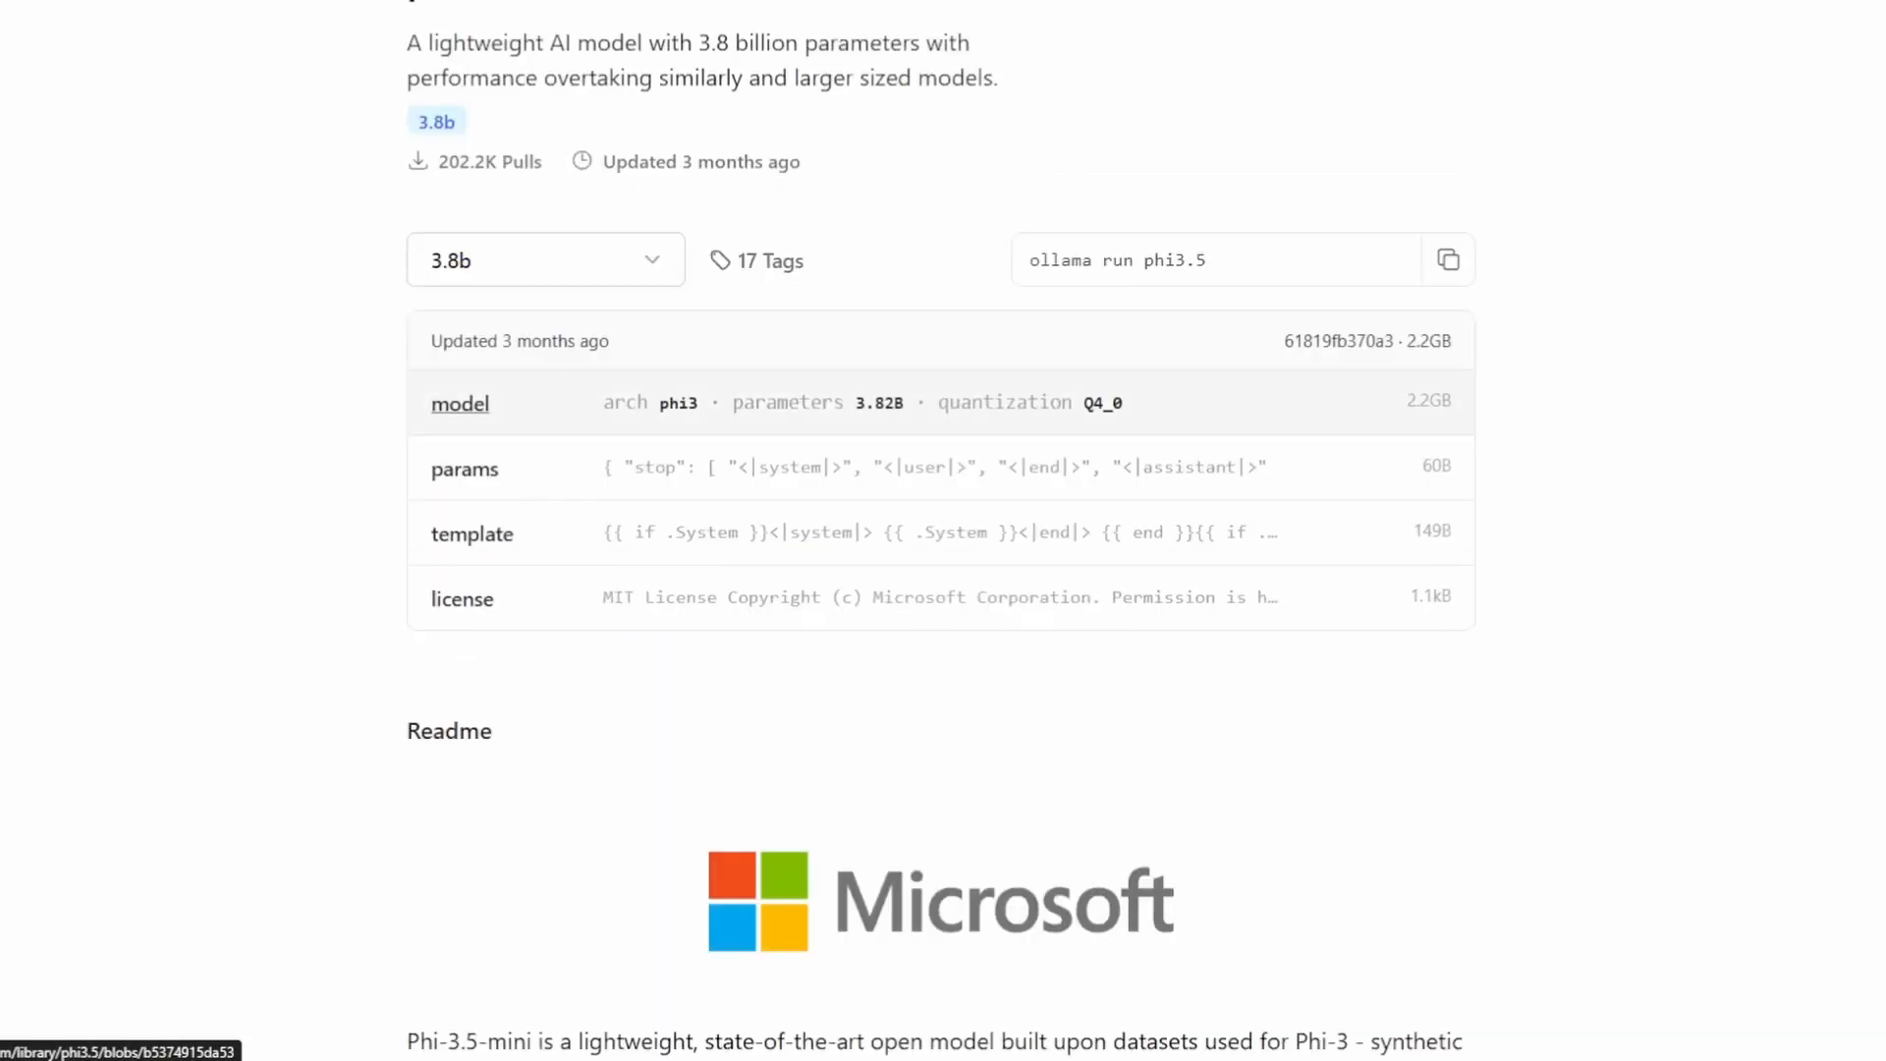
scroll(down, 3)
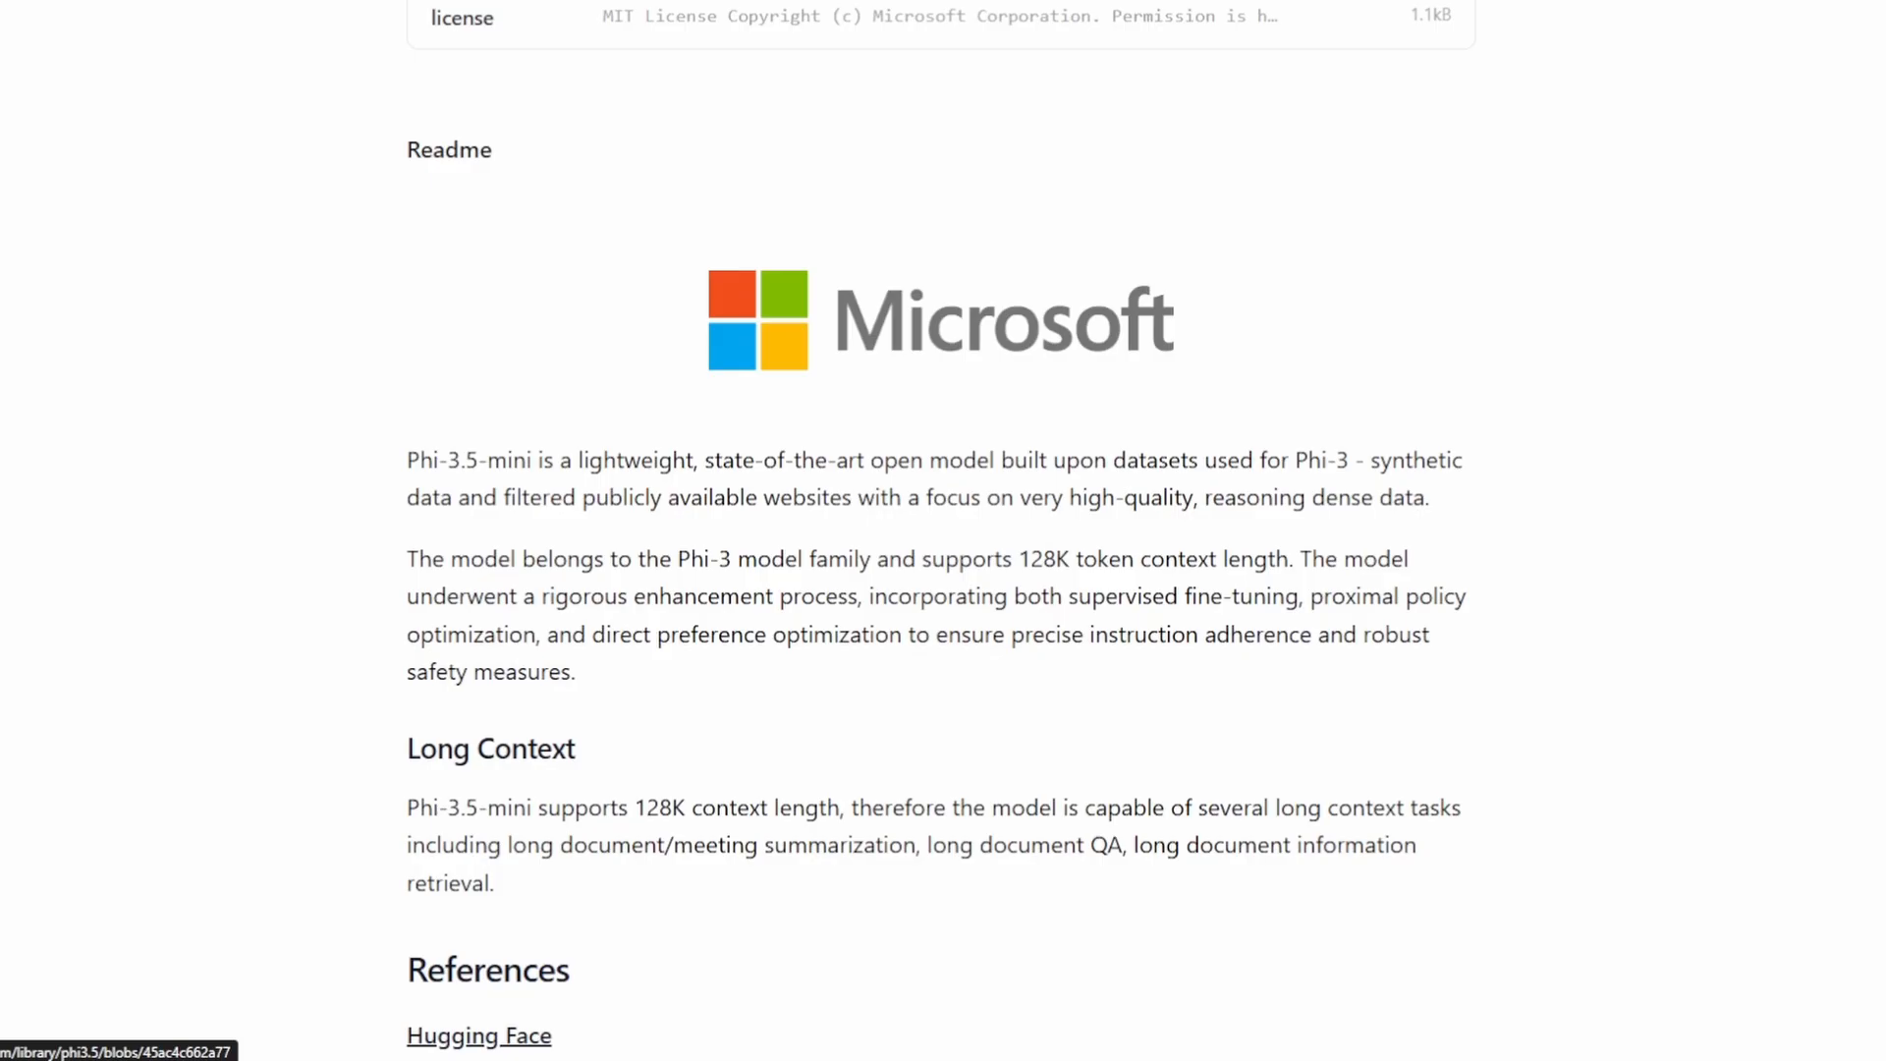
scroll(down, 3)
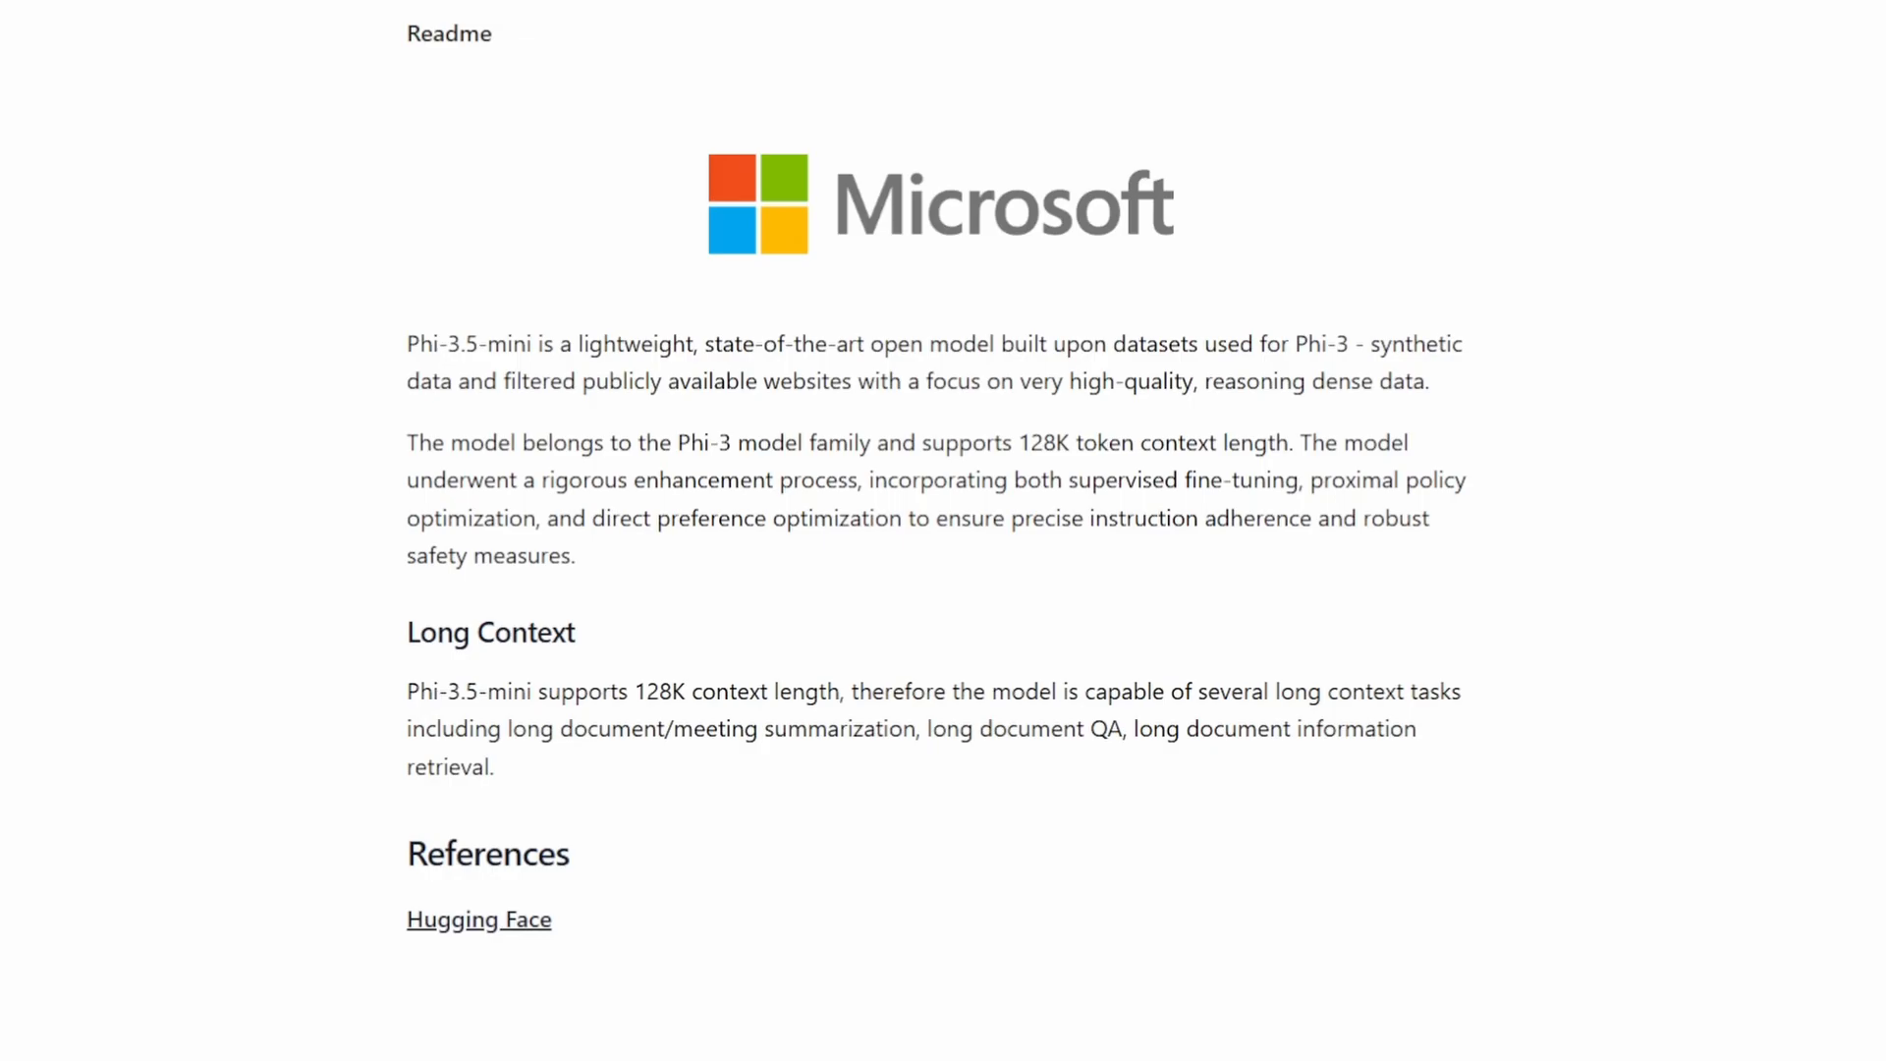
scroll(down, 3)
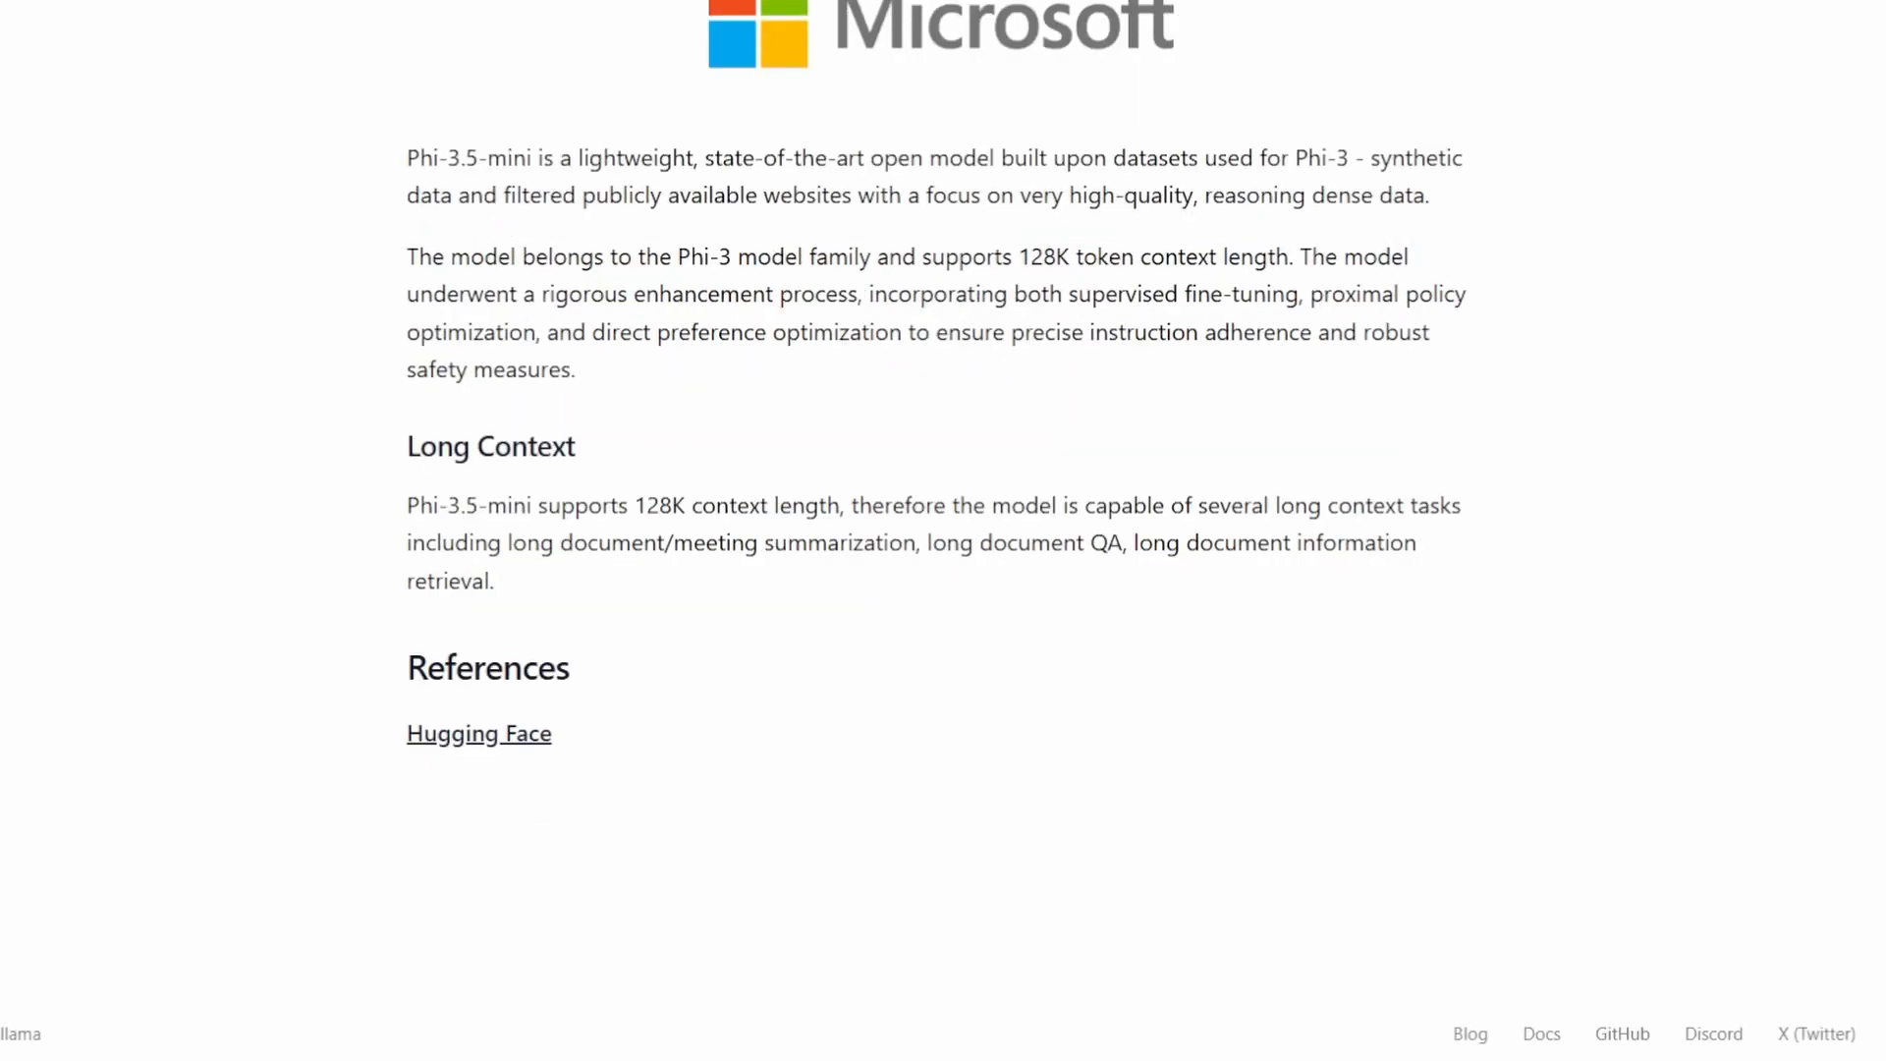
scroll(up, 3)
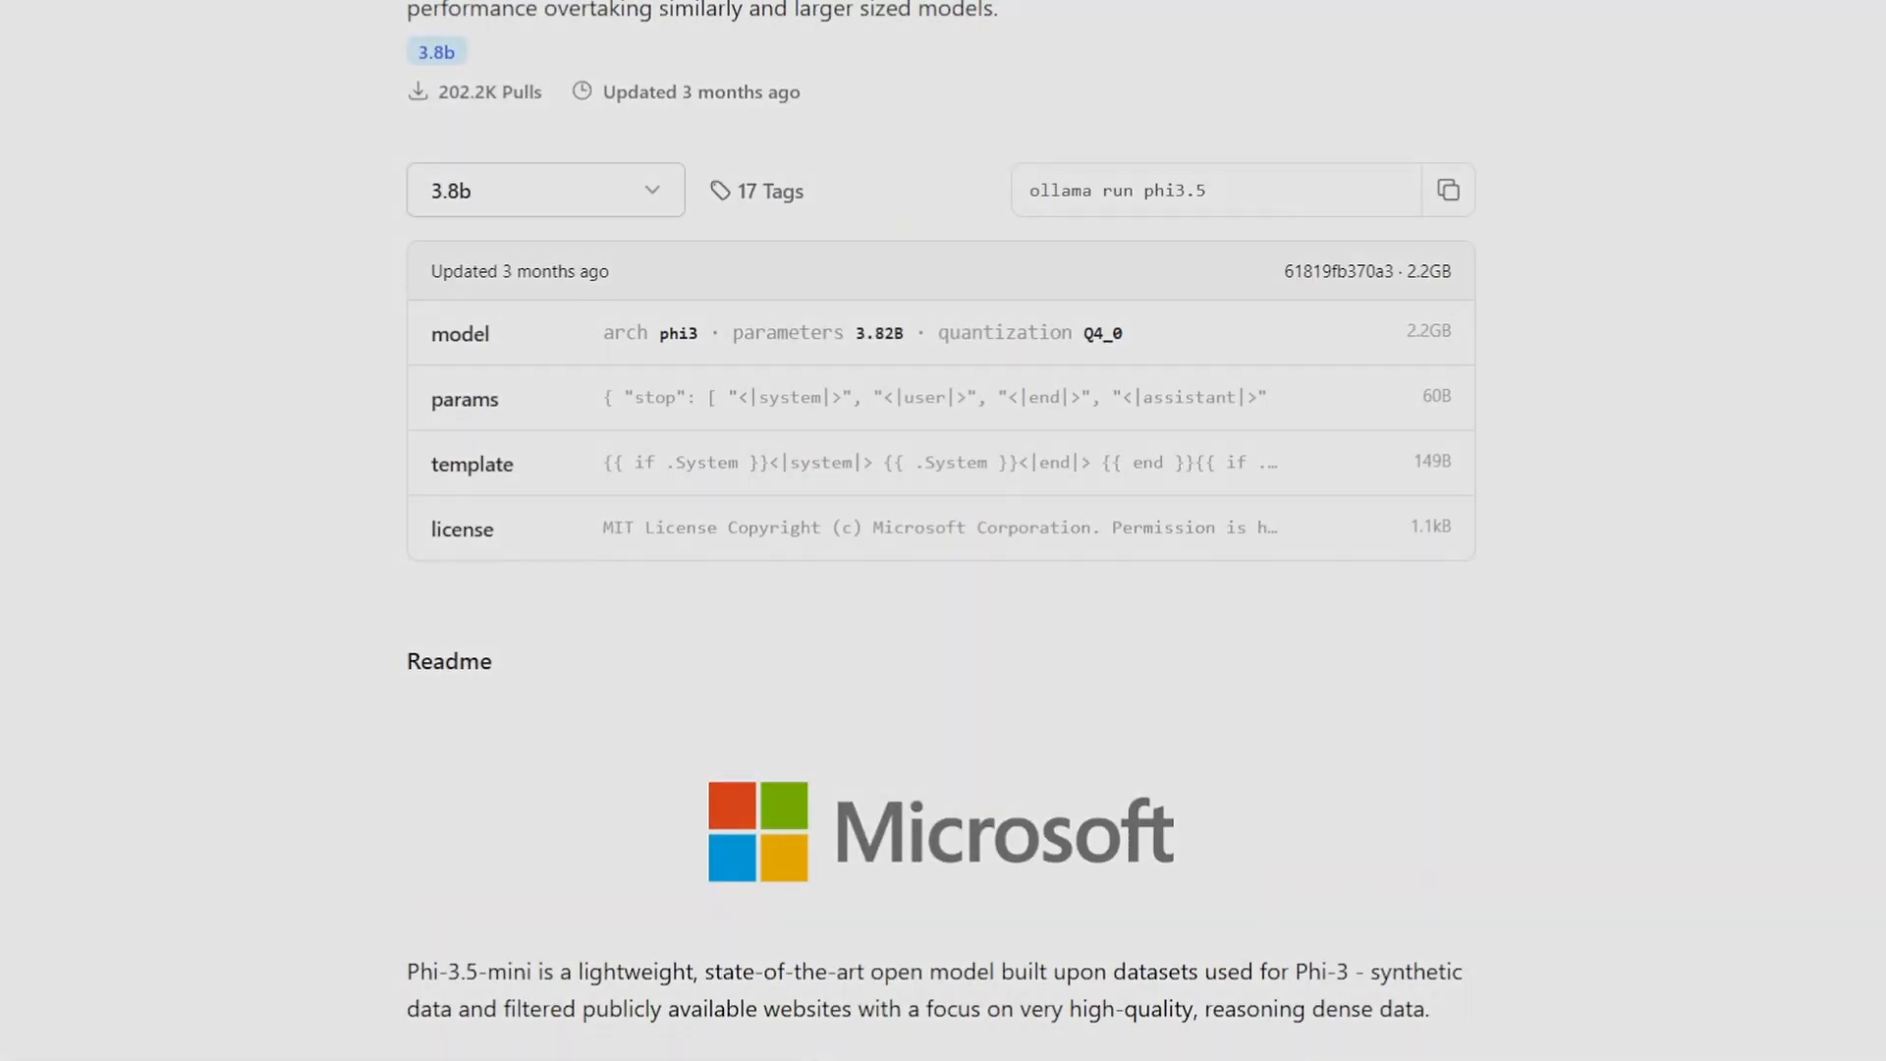